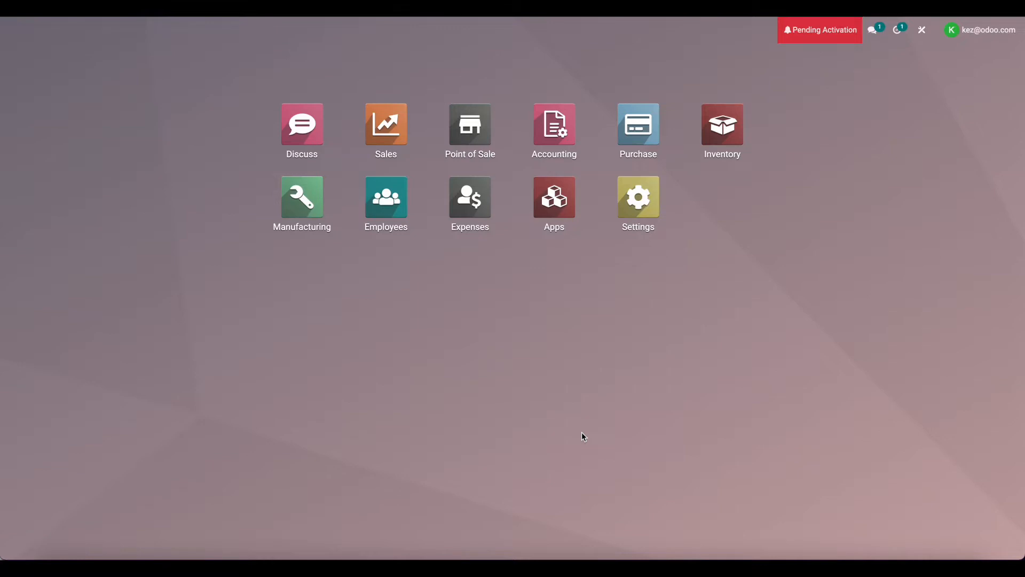
# Show the Inventory product catalogue listing Manufactured Product at $200.00 with 1.00 on hand
pyautogui.click(722, 125)
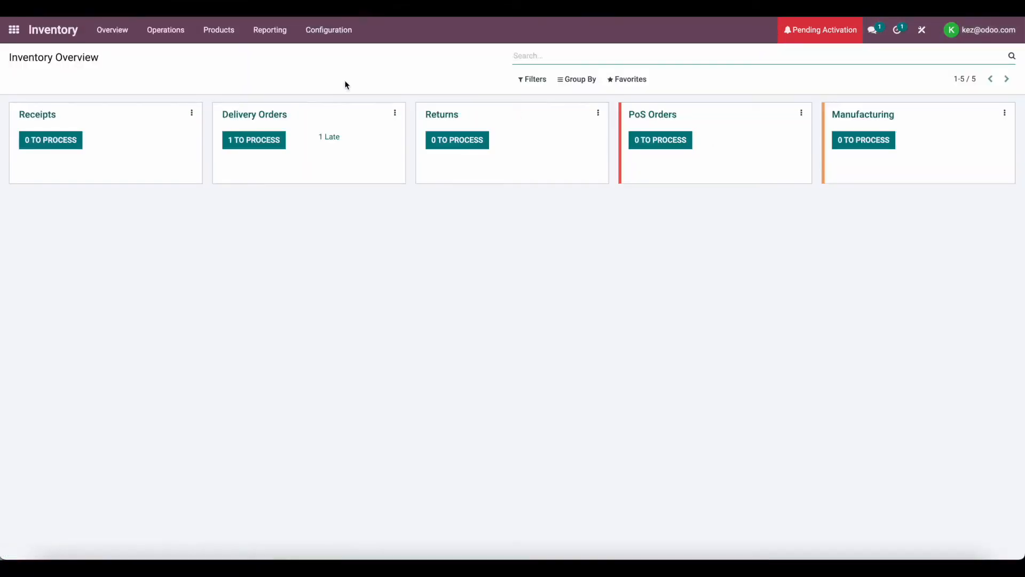
pyautogui.click(219, 29)
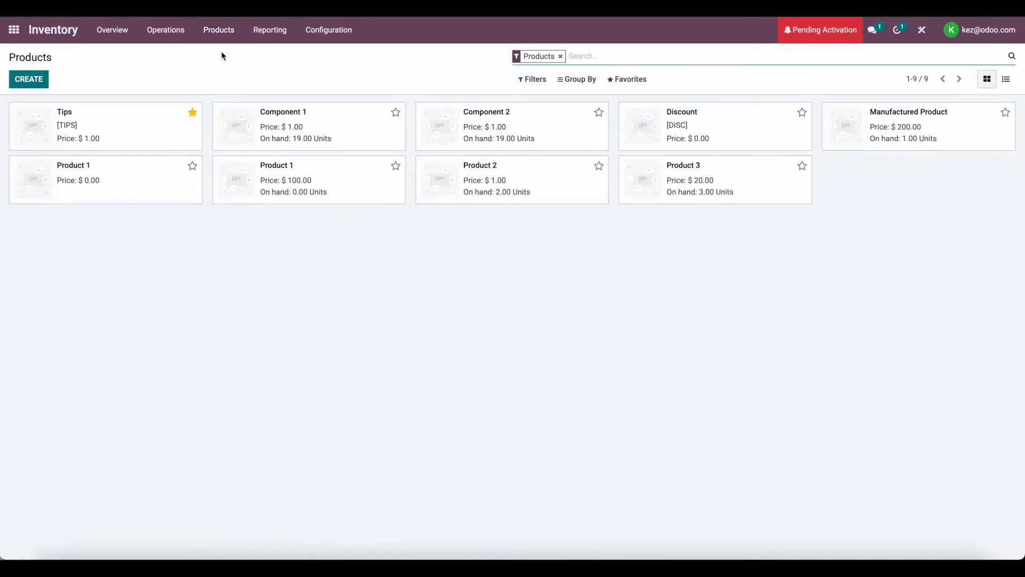
pyautogui.moveTo(886, 103)
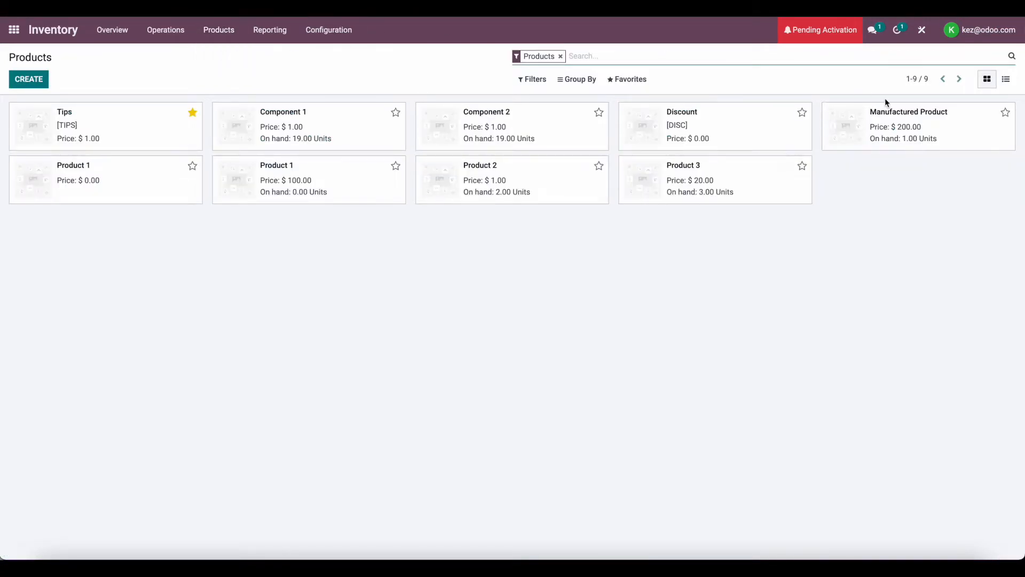
pyautogui.moveTo(876, 115)
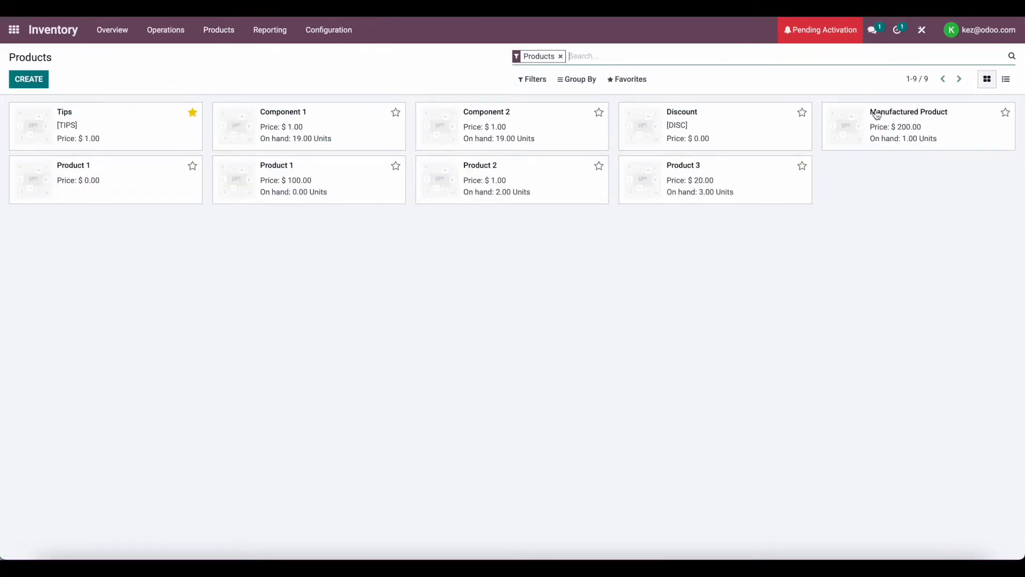
pyautogui.moveTo(414, 133)
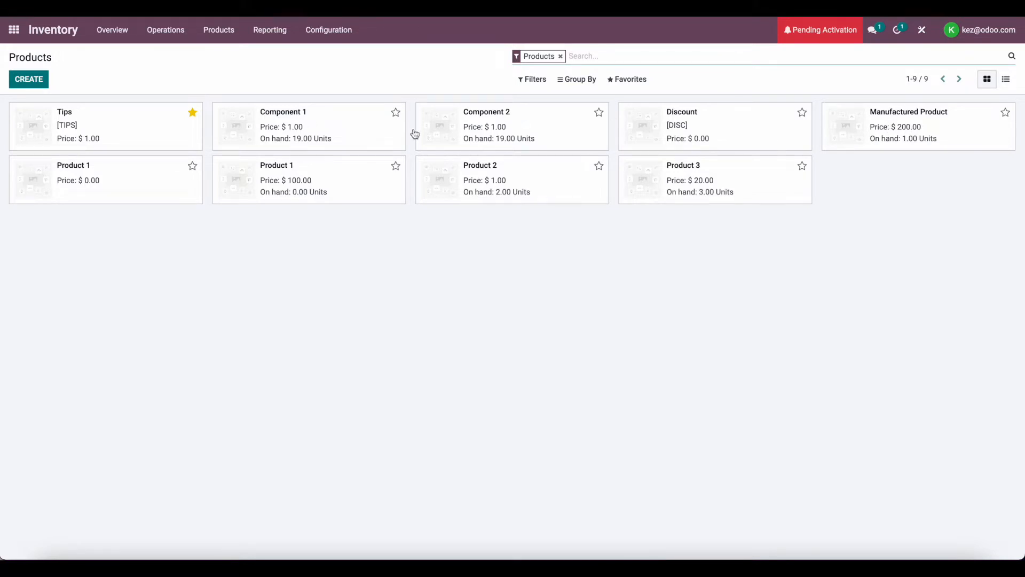
pyautogui.moveTo(903, 133)
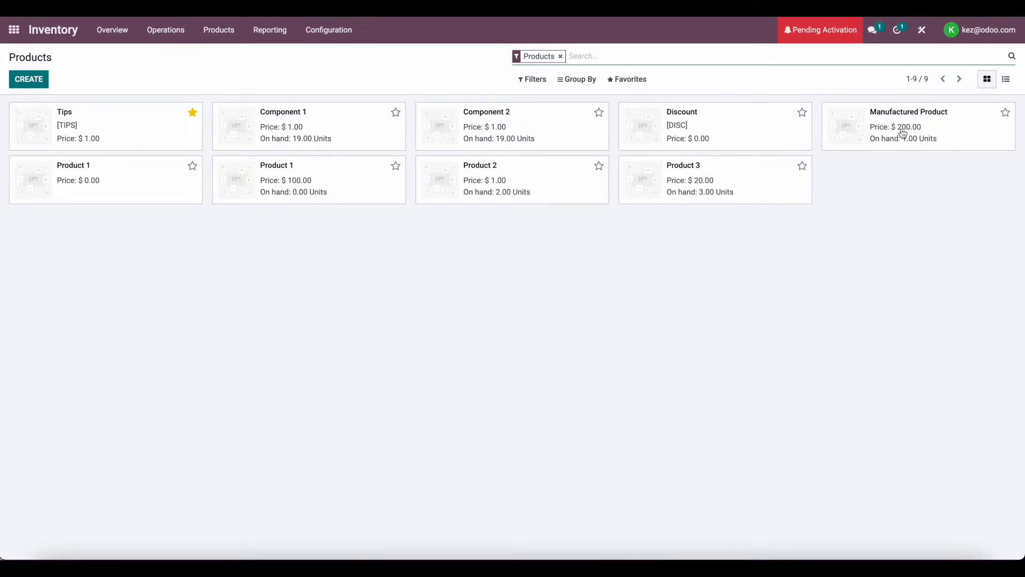
pyautogui.moveTo(348, 113)
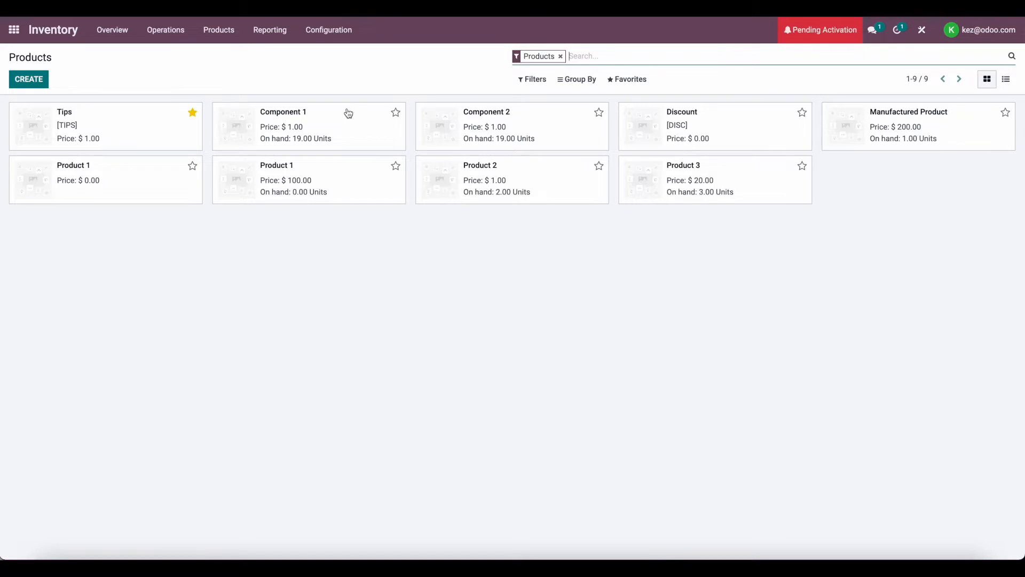
pyautogui.moveTo(483, 116)
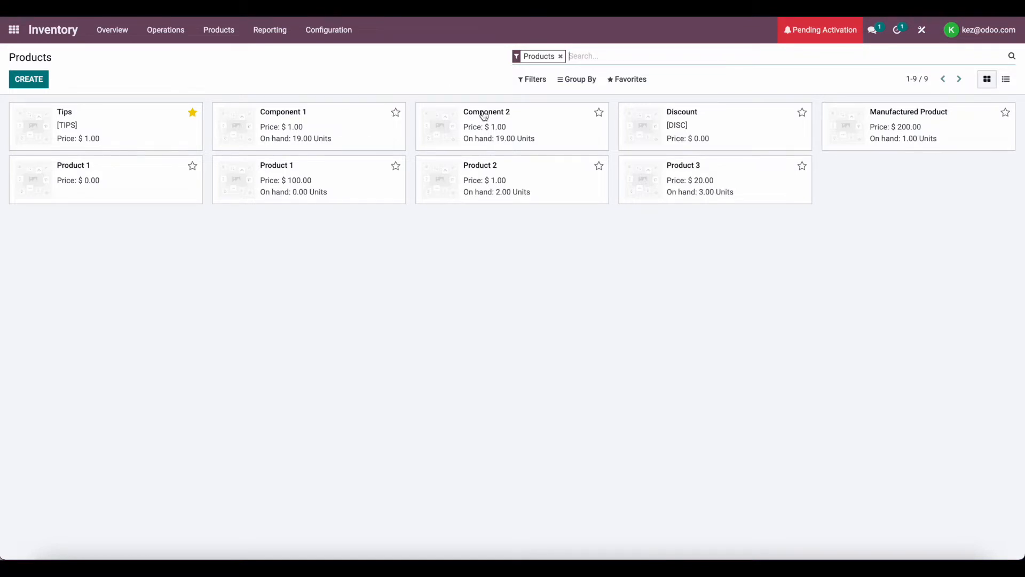
pyautogui.moveTo(332, 134)
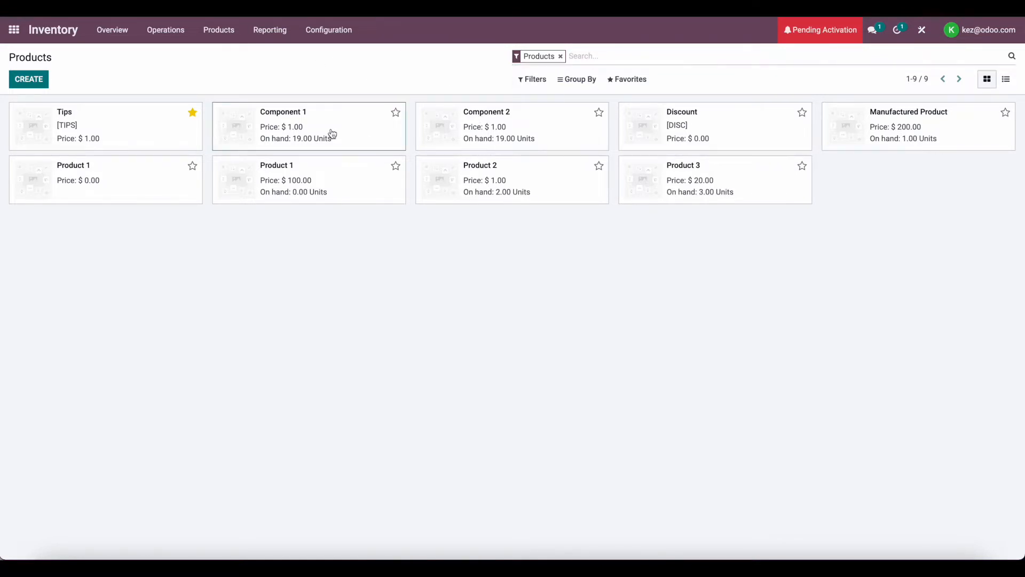
# Review Component 1 and Component 2, then view the All category with AVCO automated valuation
pyautogui.click(283, 124)
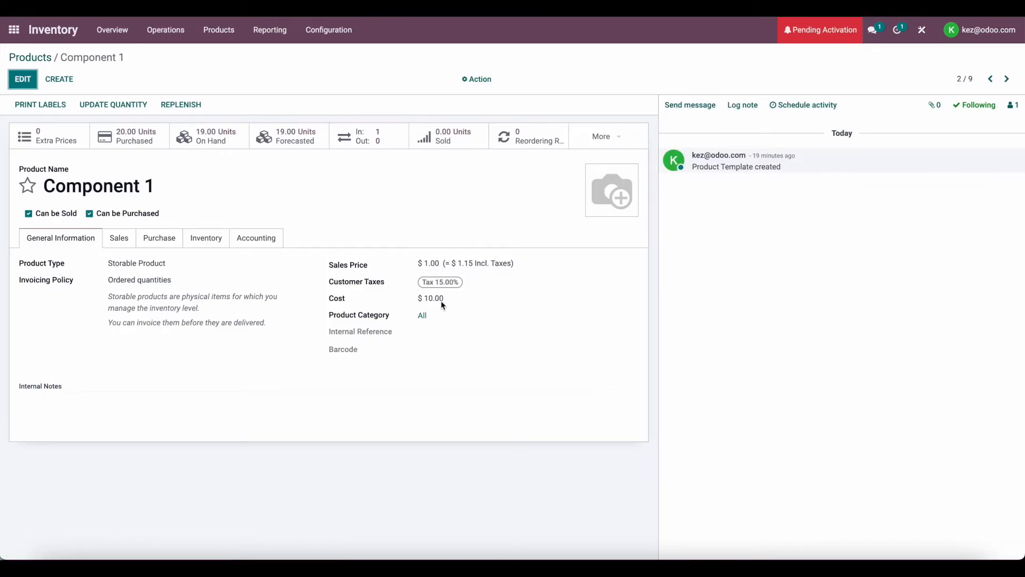
pyautogui.click(1007, 78)
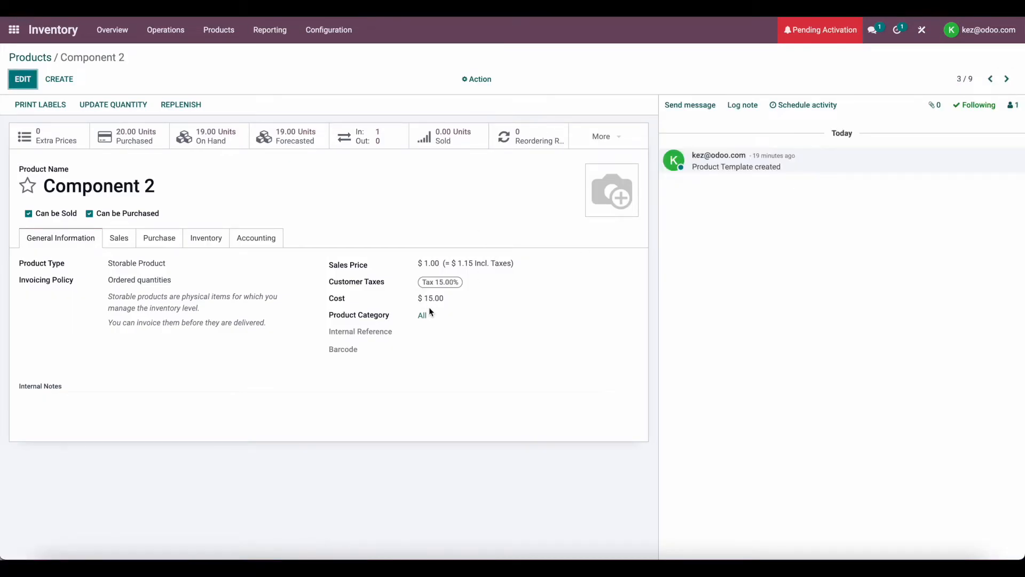
pyautogui.moveTo(438, 309)
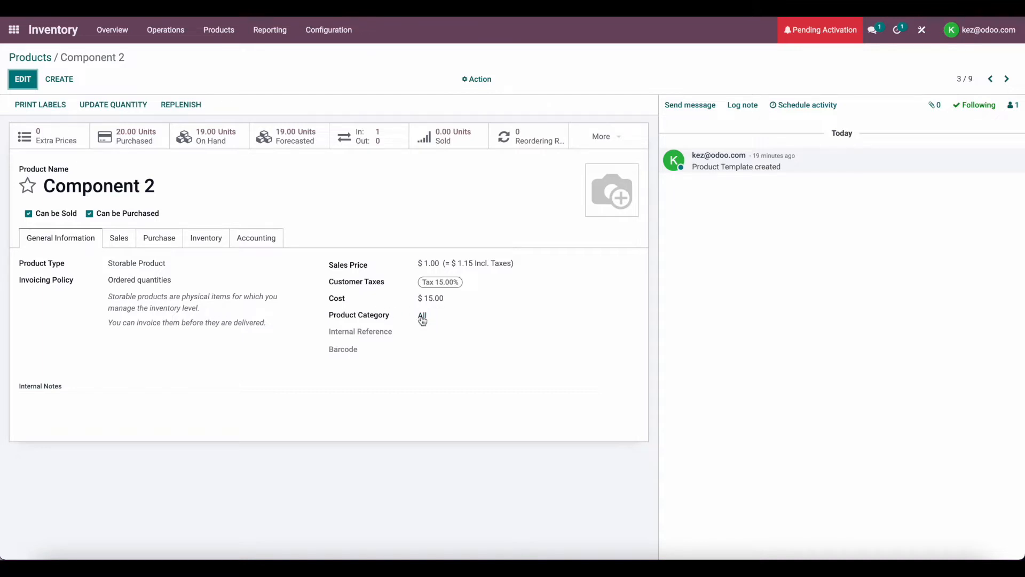
pyautogui.click(422, 315)
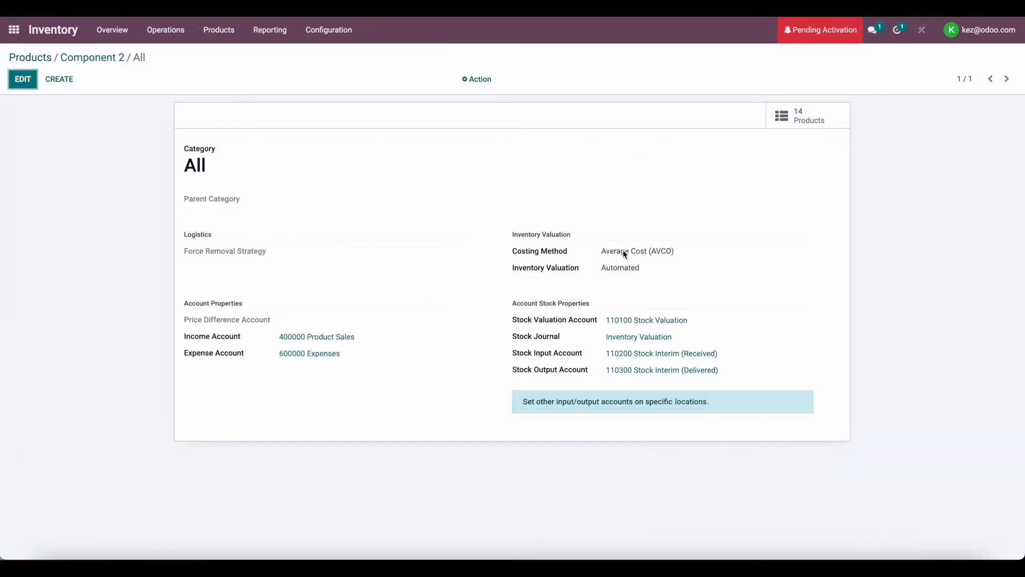
pyautogui.moveTo(662, 262)
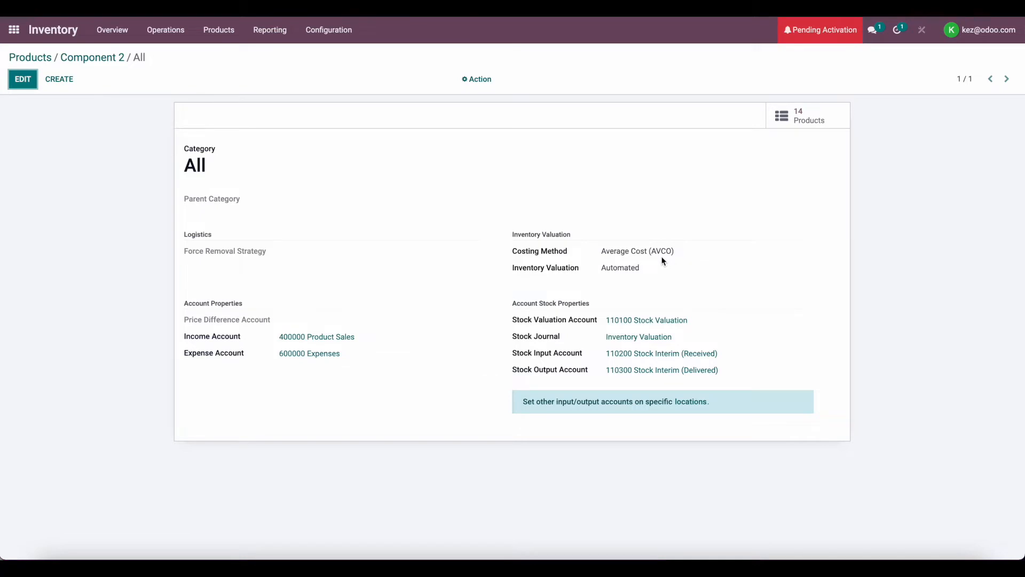
pyautogui.moveTo(638, 274)
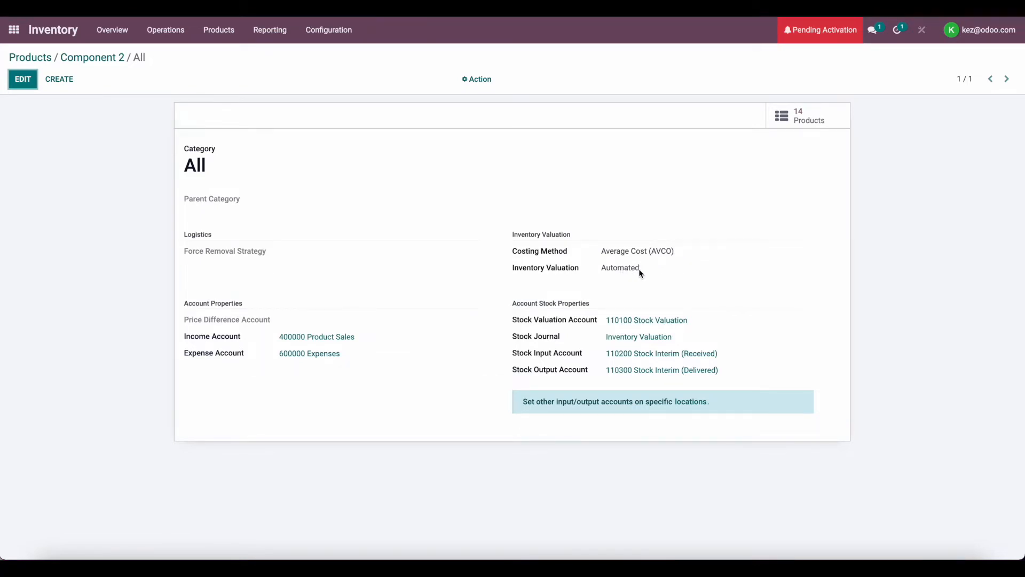
pyautogui.moveTo(687, 403)
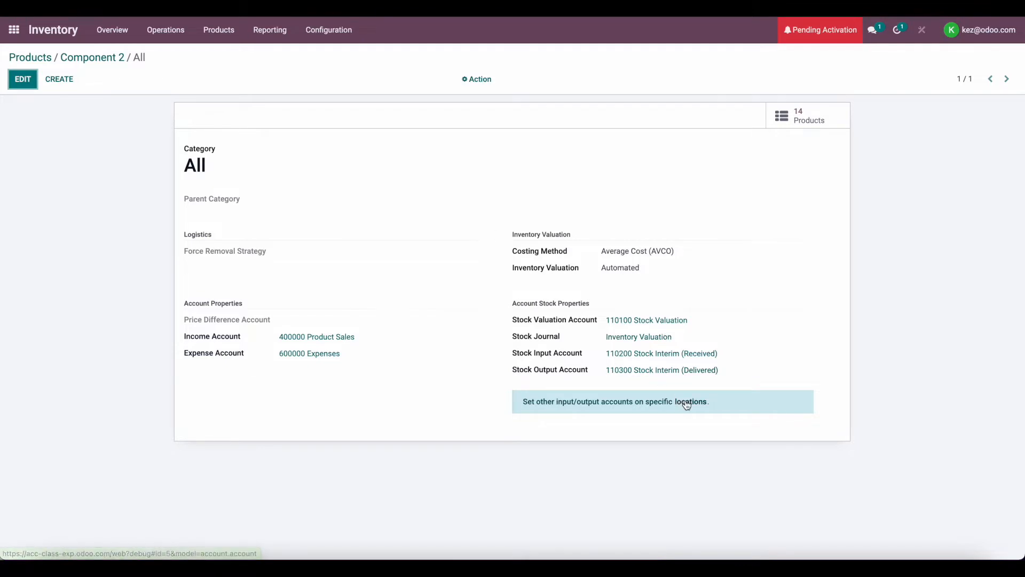
# Review the Production virtual location's 110110 WIP valuation accounts and return to the apps menu
pyautogui.click(660, 400)
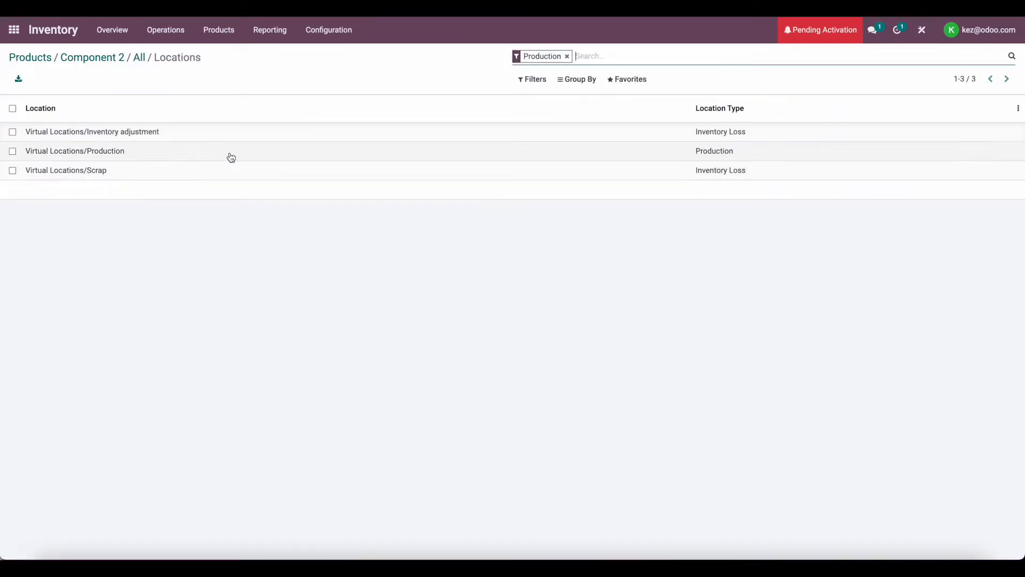
pyautogui.click(75, 150)
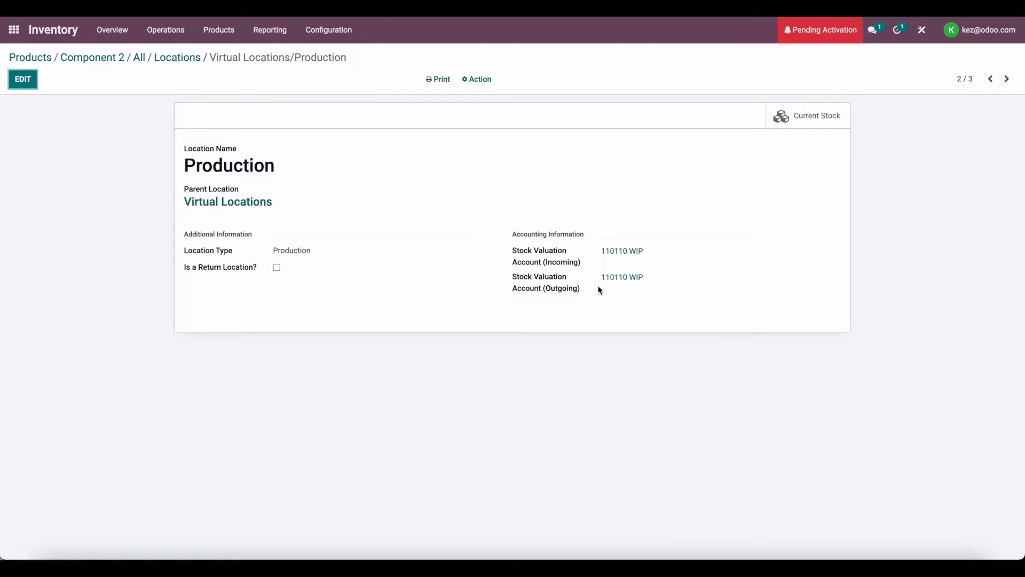
pyautogui.moveTo(621, 277)
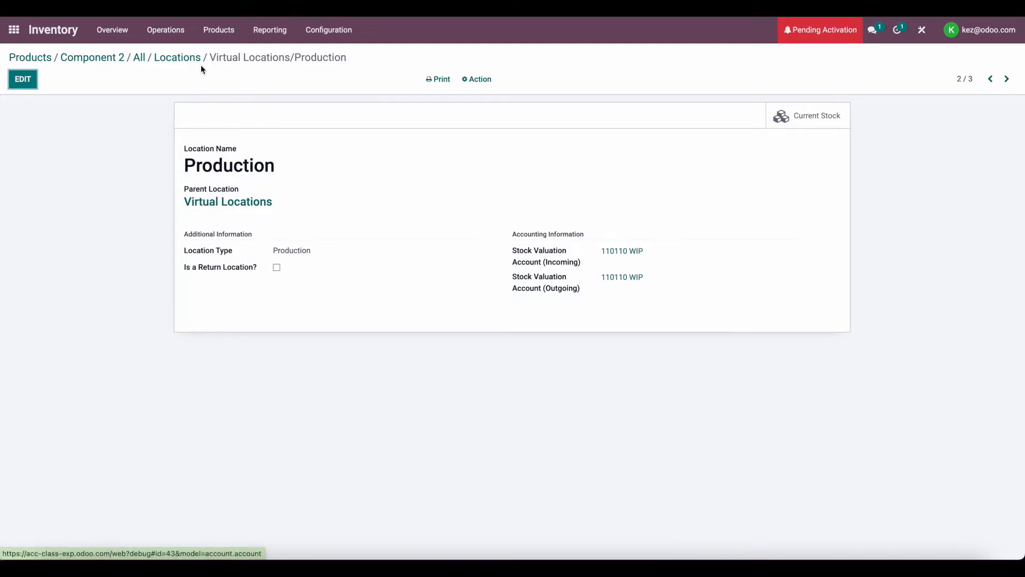
pyautogui.click(30, 57)
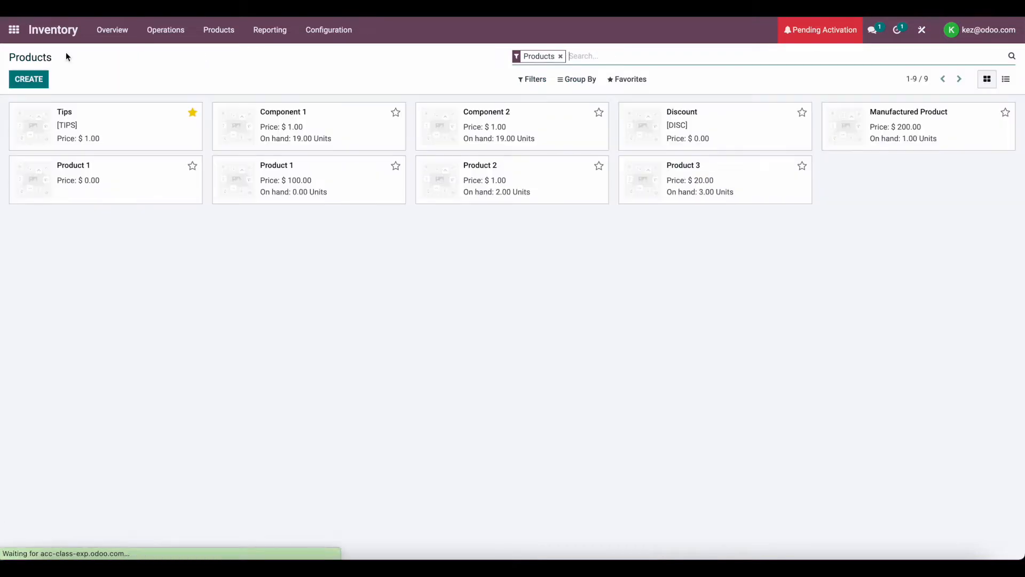
pyautogui.click(12, 29)
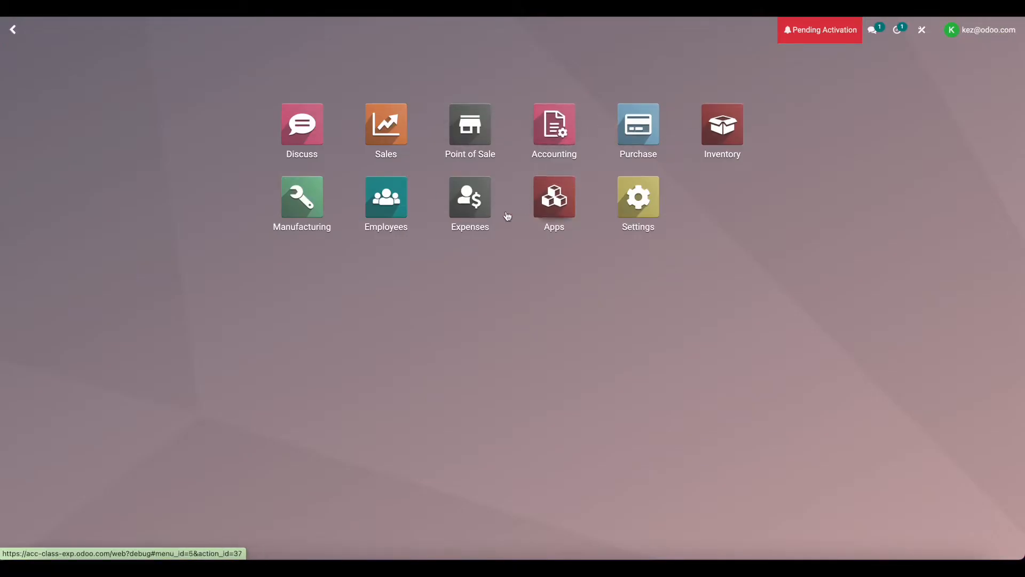
# Review the Manufactured Product bill of materials using 1.00 each of Component 1 and Component 2
pyautogui.click(302, 196)
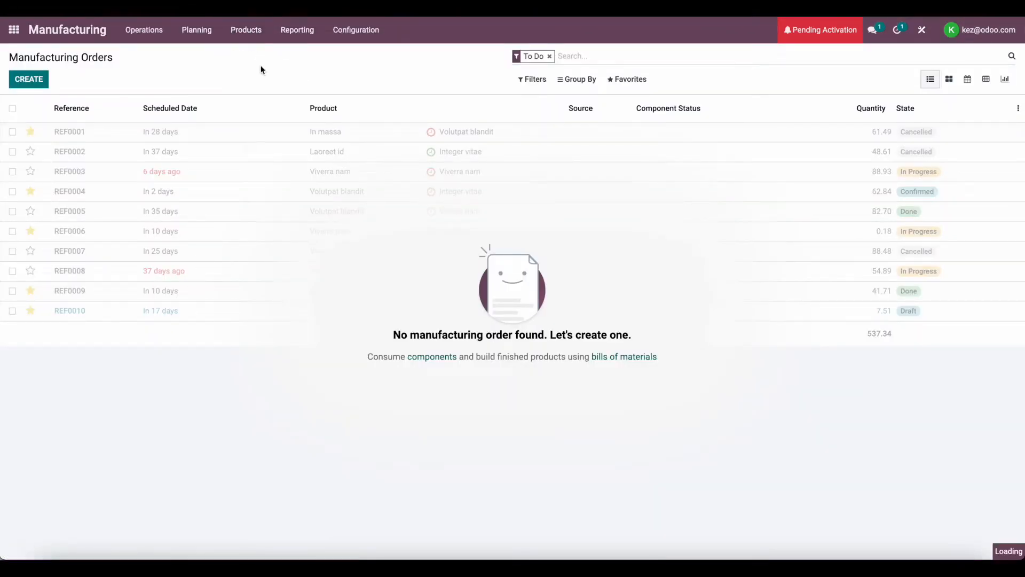
pyautogui.click(623, 356)
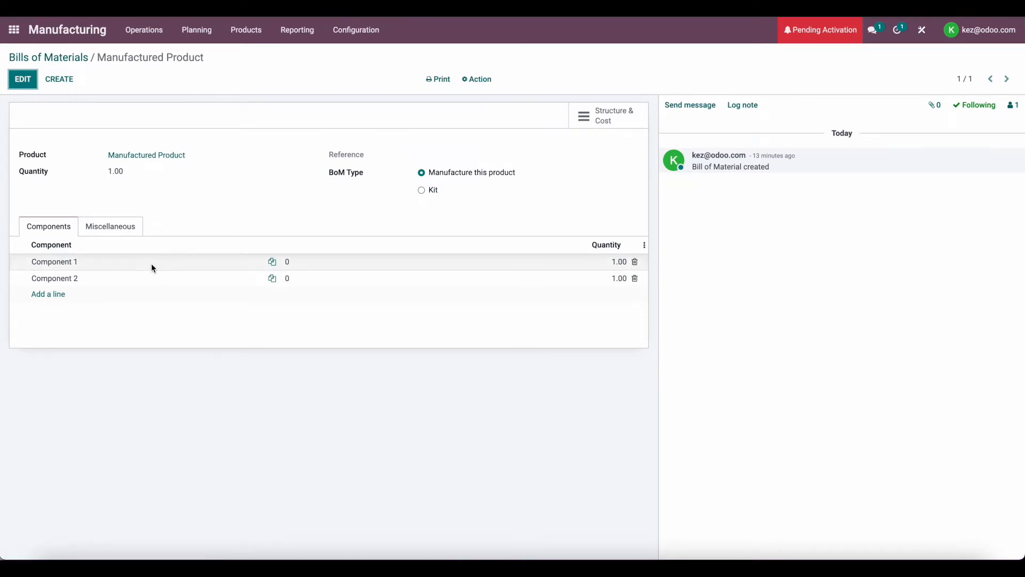
pyautogui.moveTo(174, 223)
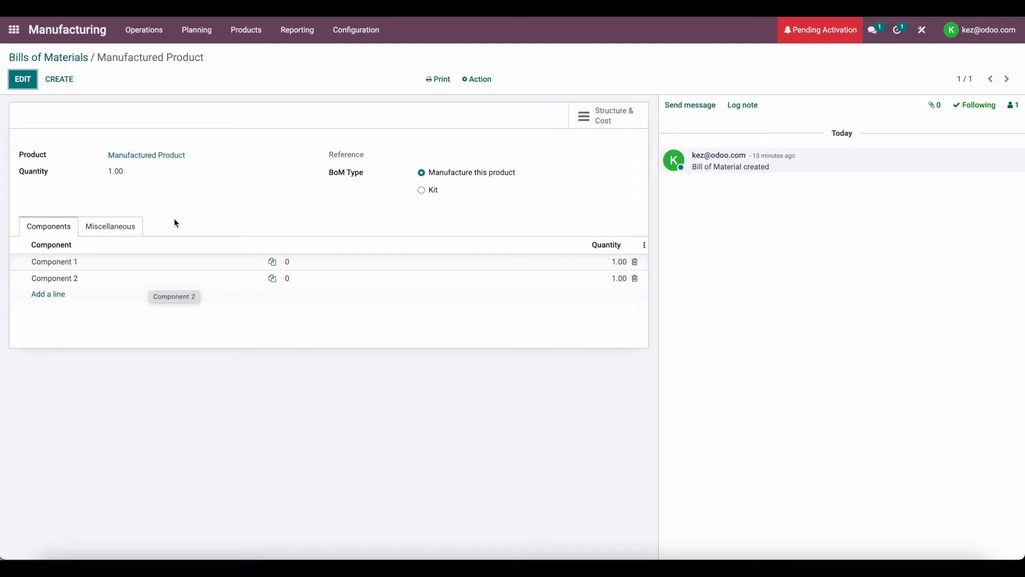
pyautogui.moveTo(241, 46)
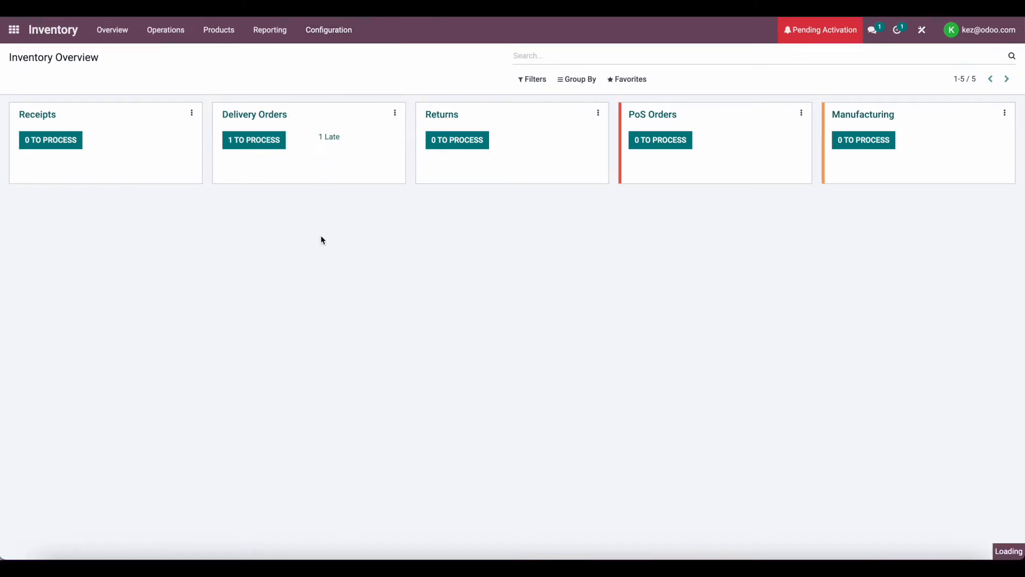
# Review Inventory settings with Landed Costs enabled and Miscellaneous Operations as default journal
pyautogui.click(328, 29)
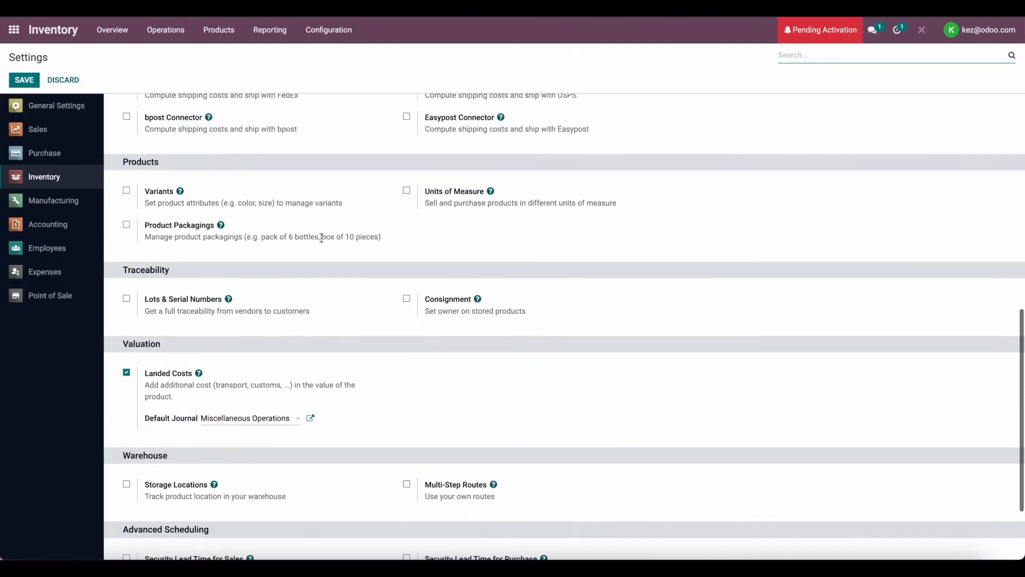
pyautogui.moveTo(216, 403)
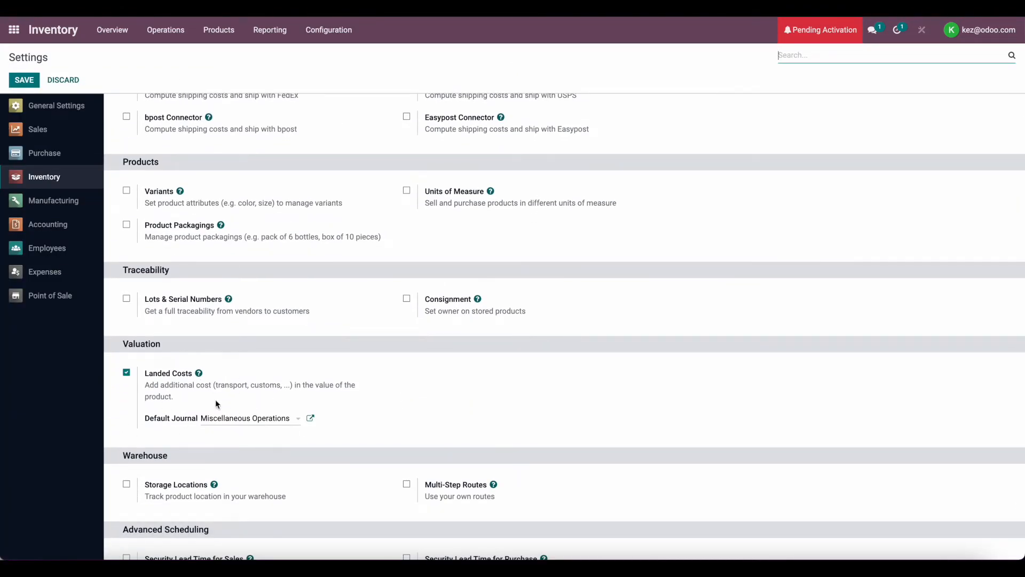
pyautogui.moveTo(111, 30)
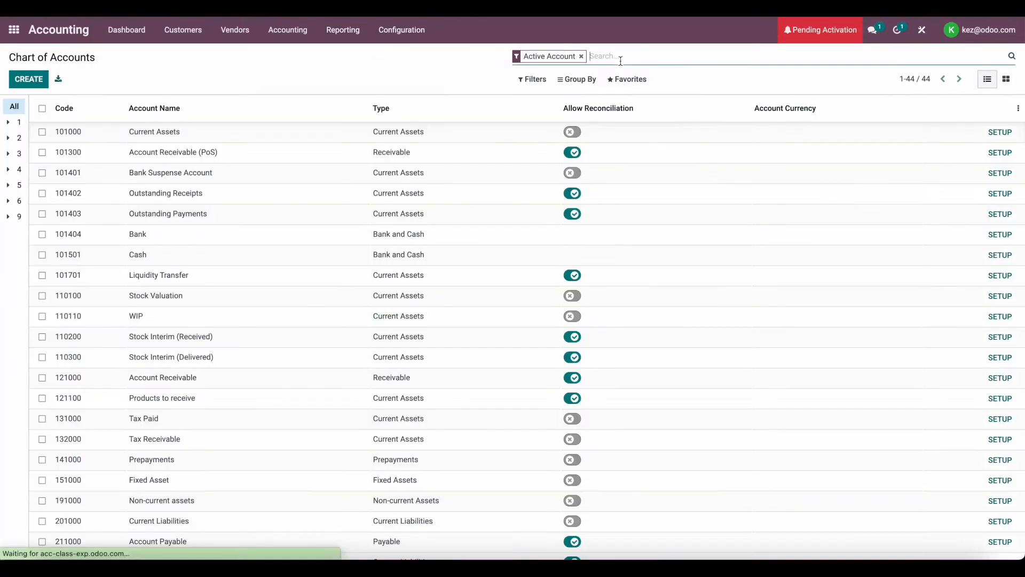
# Find the Labor account 660660 and check the Profit and Loss report showing $480.00 expense
pyautogui.write('labor')
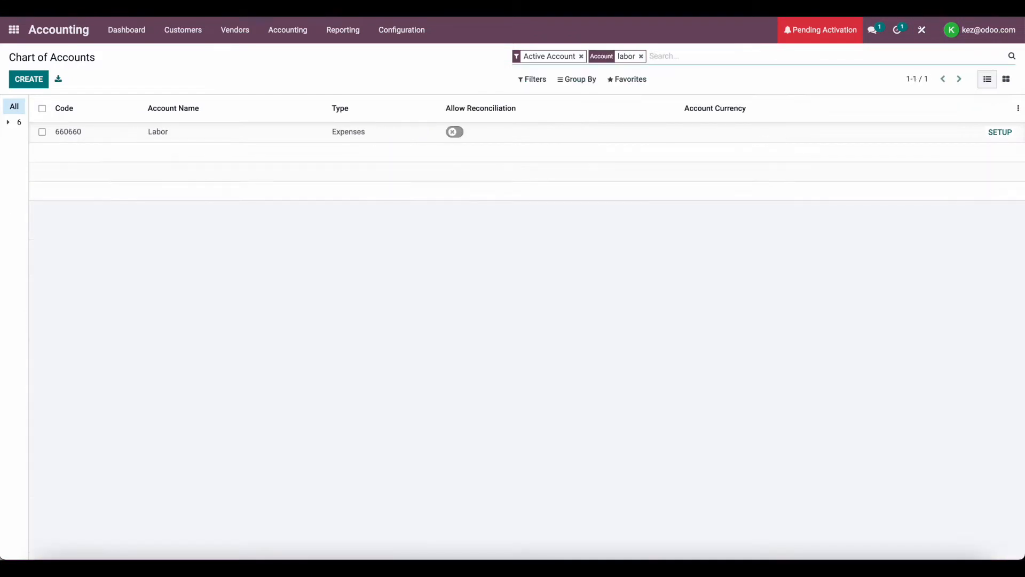
pyautogui.moveTo(347, 136)
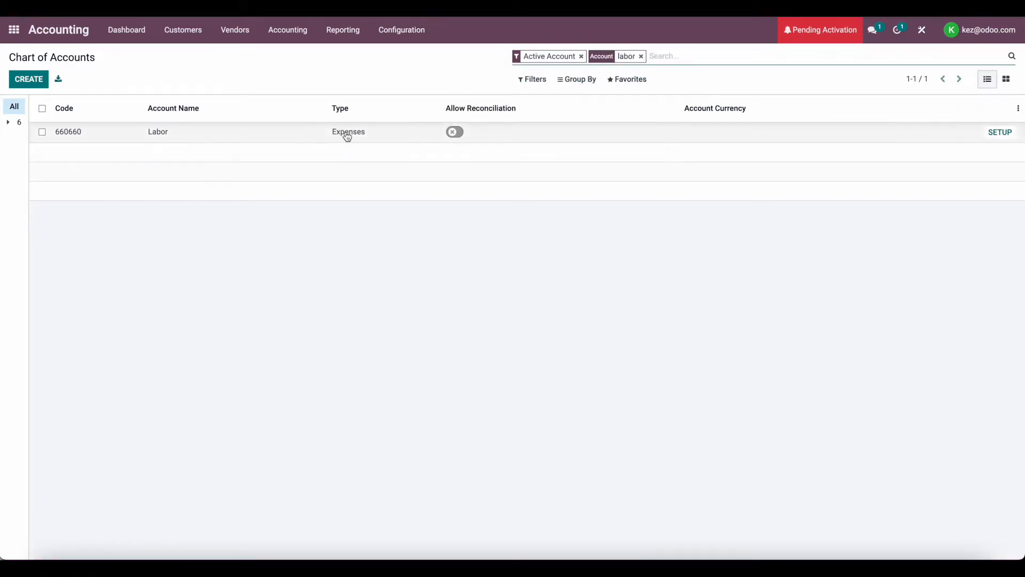
pyautogui.moveTo(176, 67)
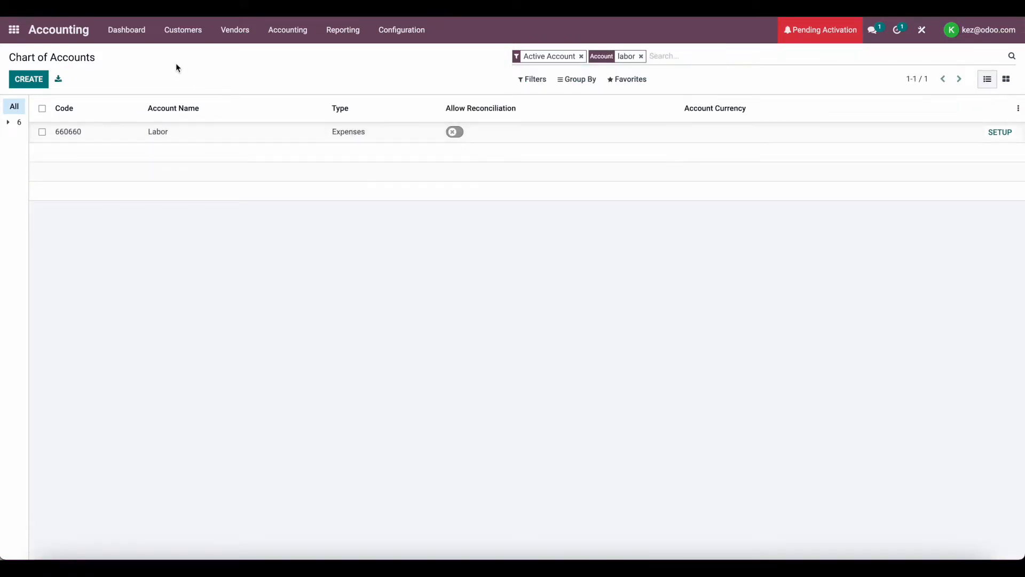
pyautogui.click(343, 29)
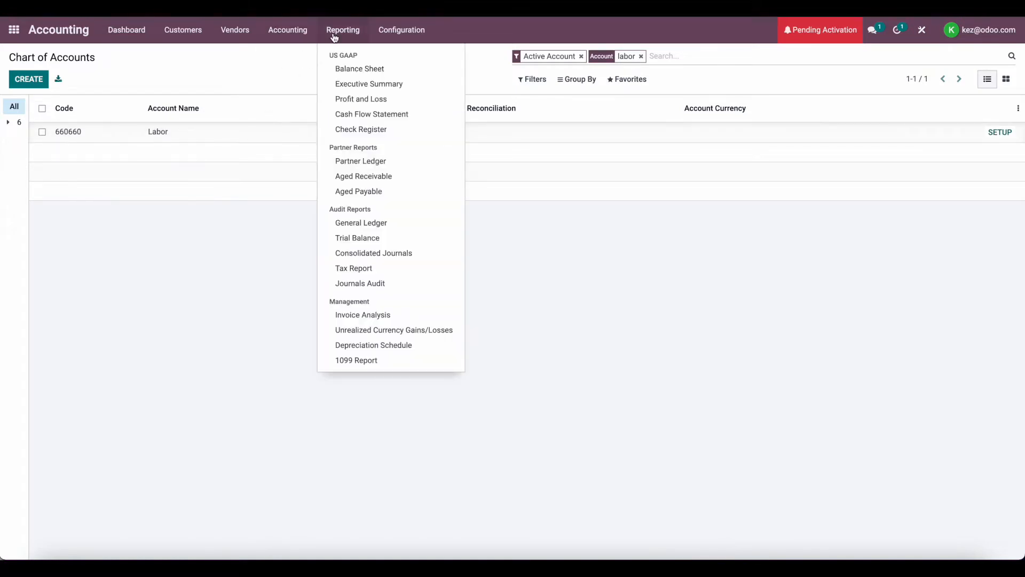
pyautogui.moveTo(359, 69)
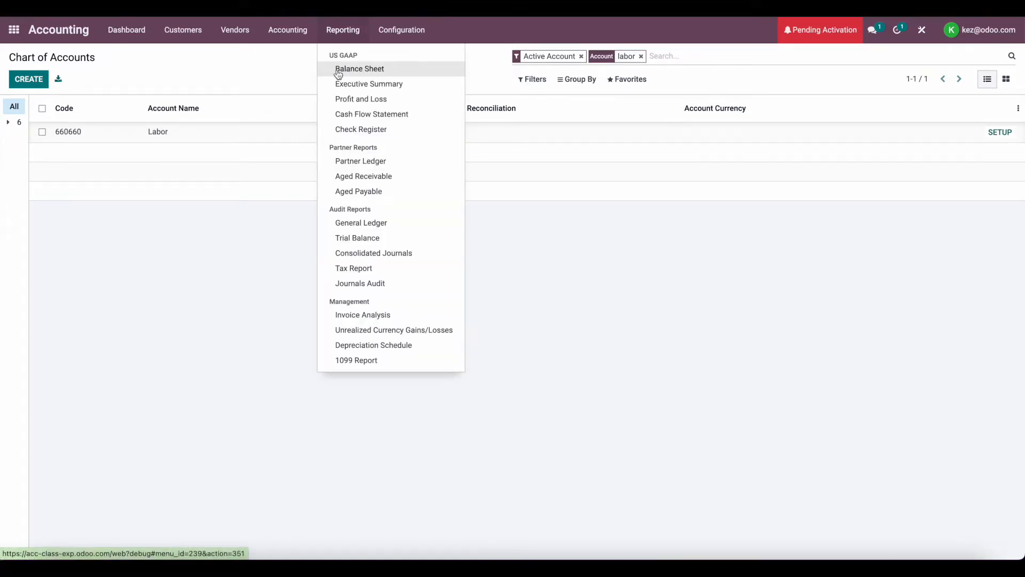
pyautogui.click(360, 99)
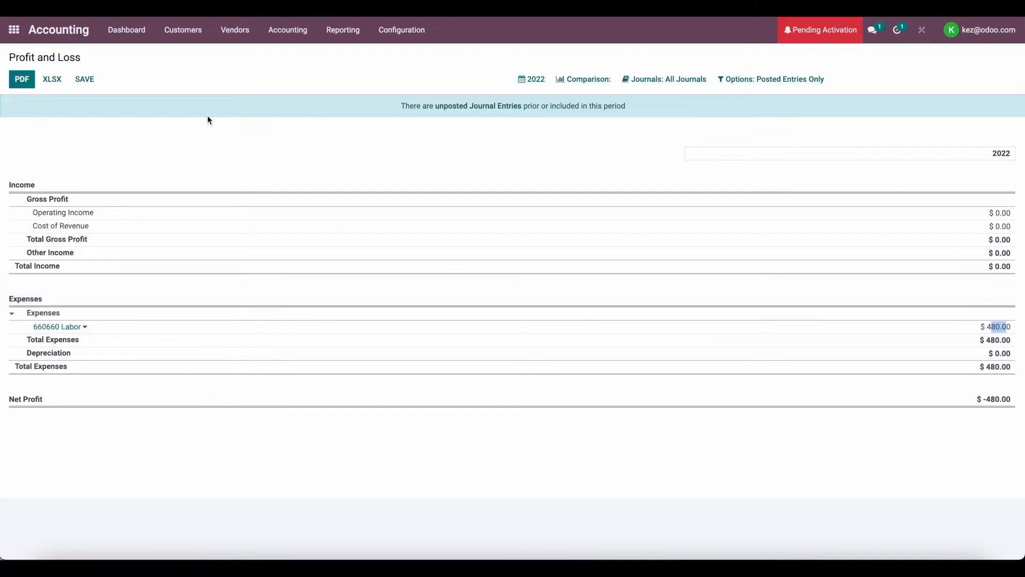
pyautogui.click(13, 29)
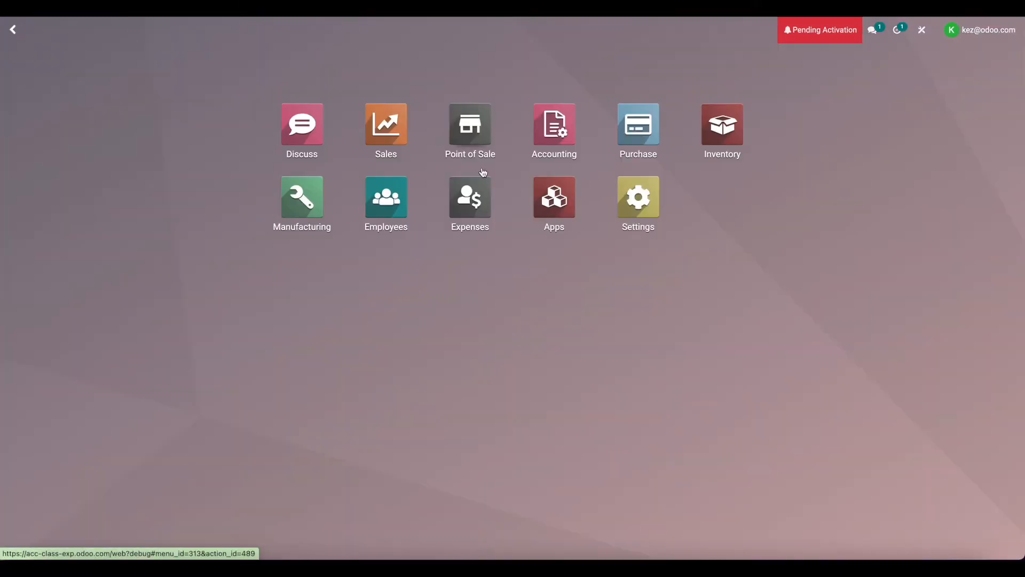
# Create and save draft manufacturing order WH/MO/00002 for 1.00 Manufactured Product
pyautogui.click(301, 196)
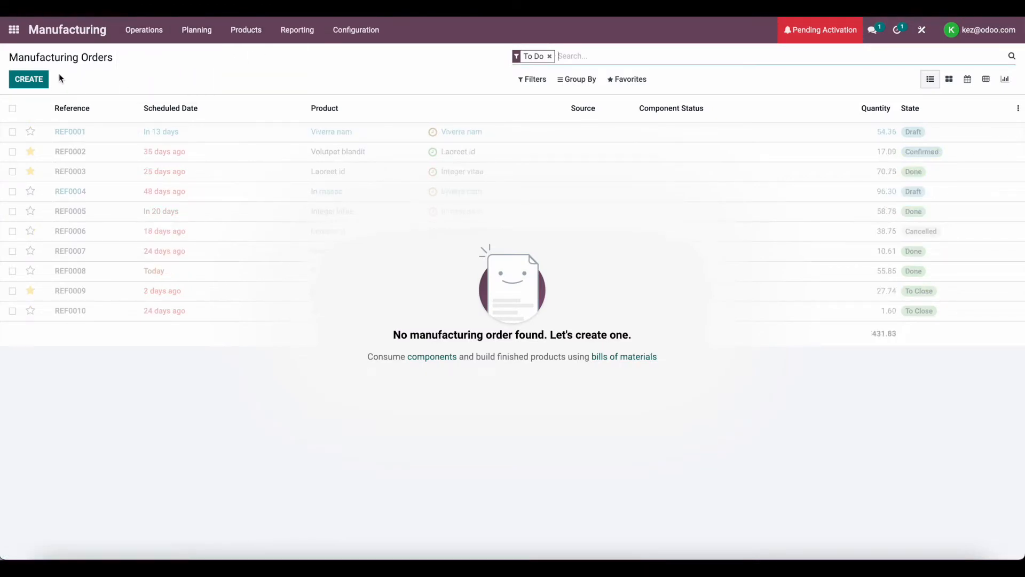
pyautogui.click(29, 79)
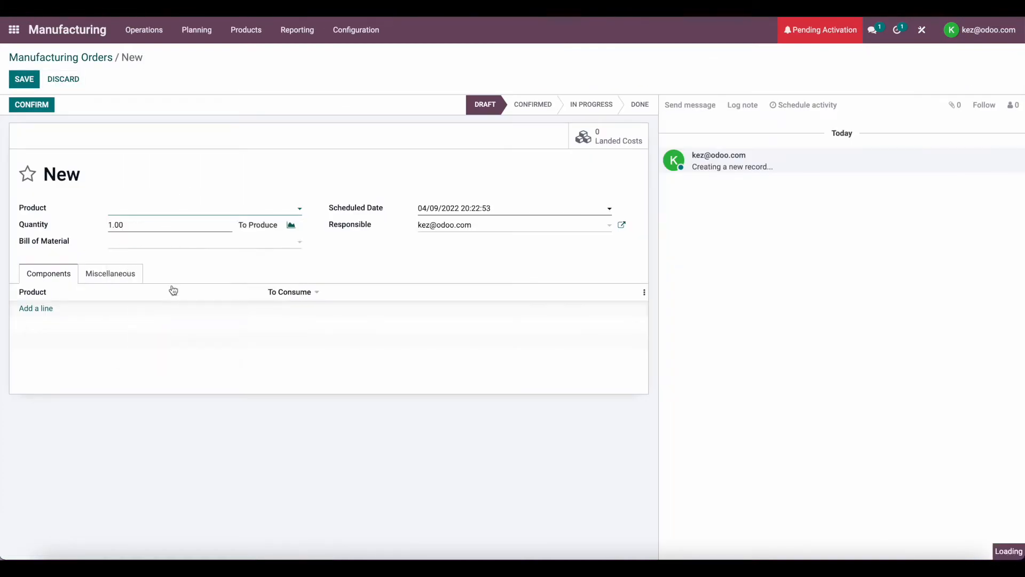
pyautogui.click(23, 79)
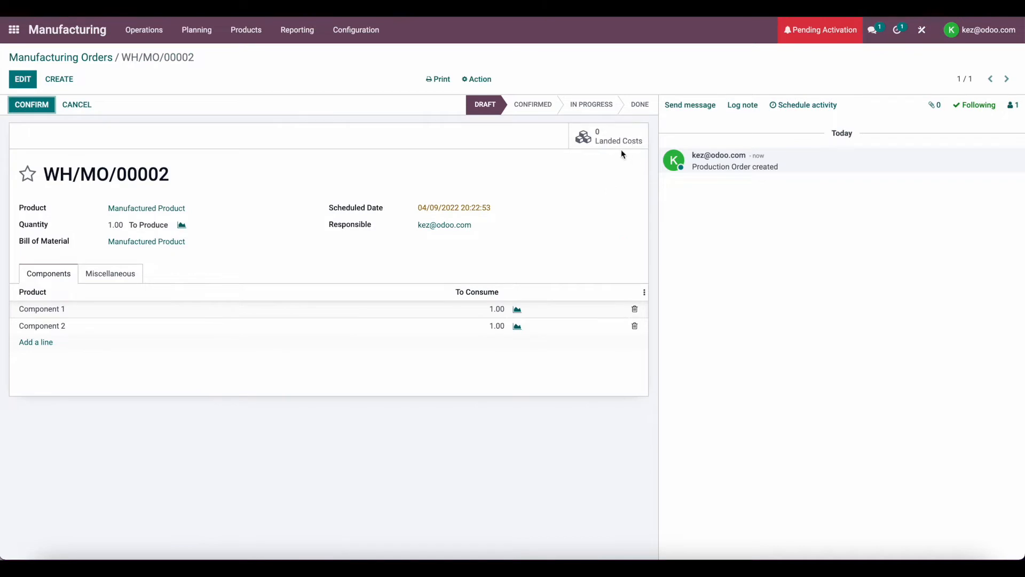
pyautogui.moveTo(594, 137)
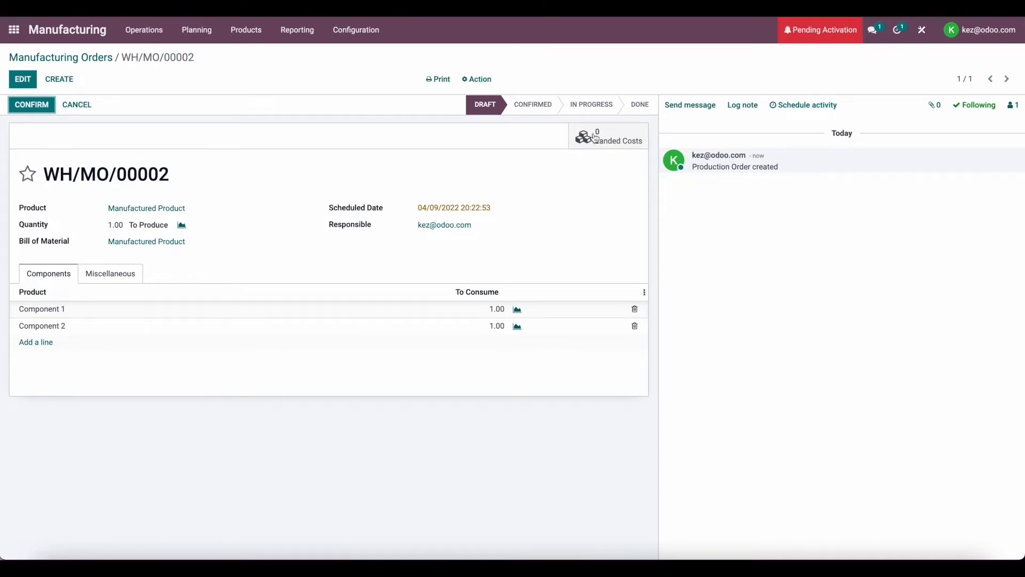
pyautogui.moveTo(607, 159)
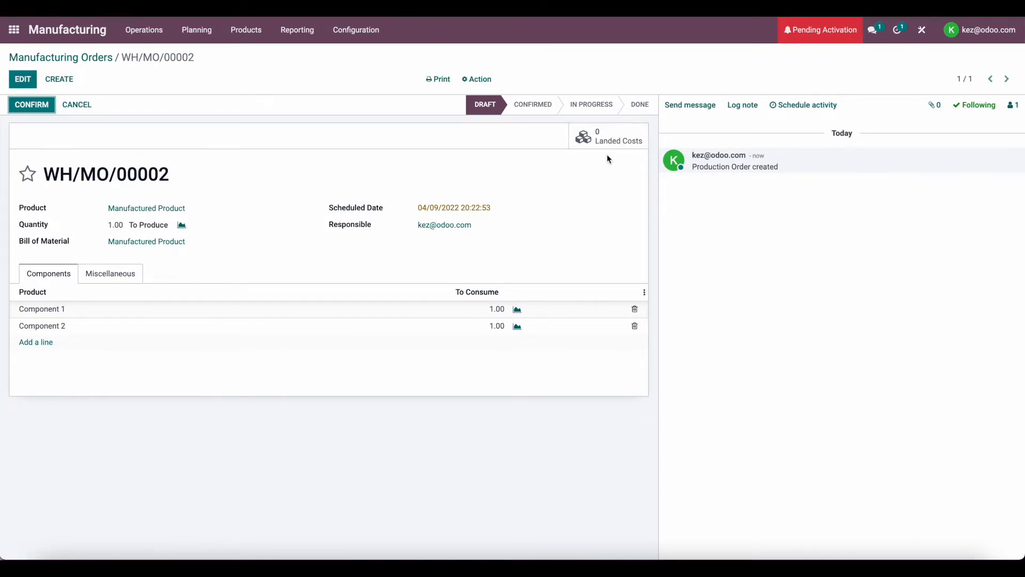
pyautogui.moveTo(502, 152)
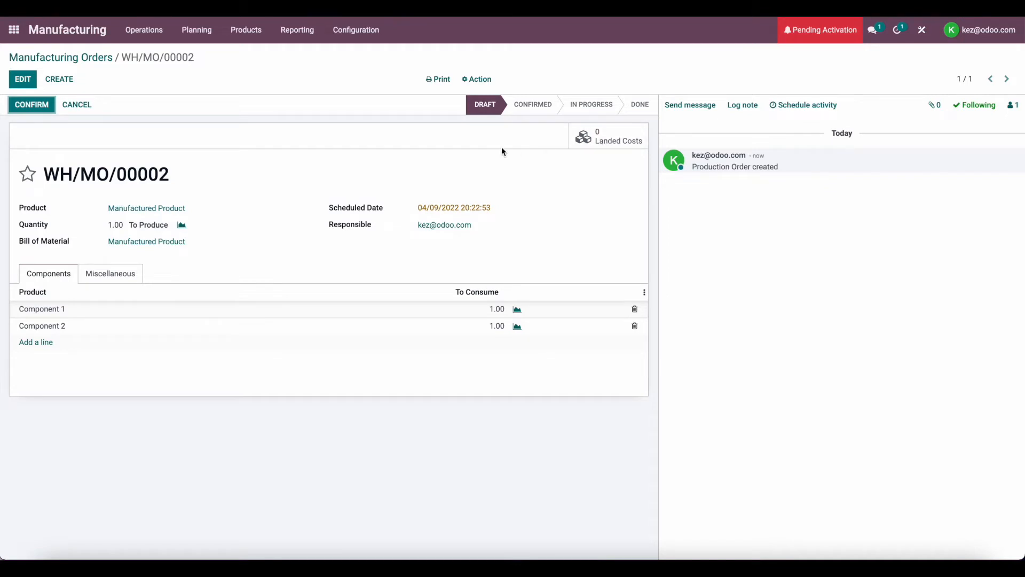
pyautogui.moveTo(479, 152)
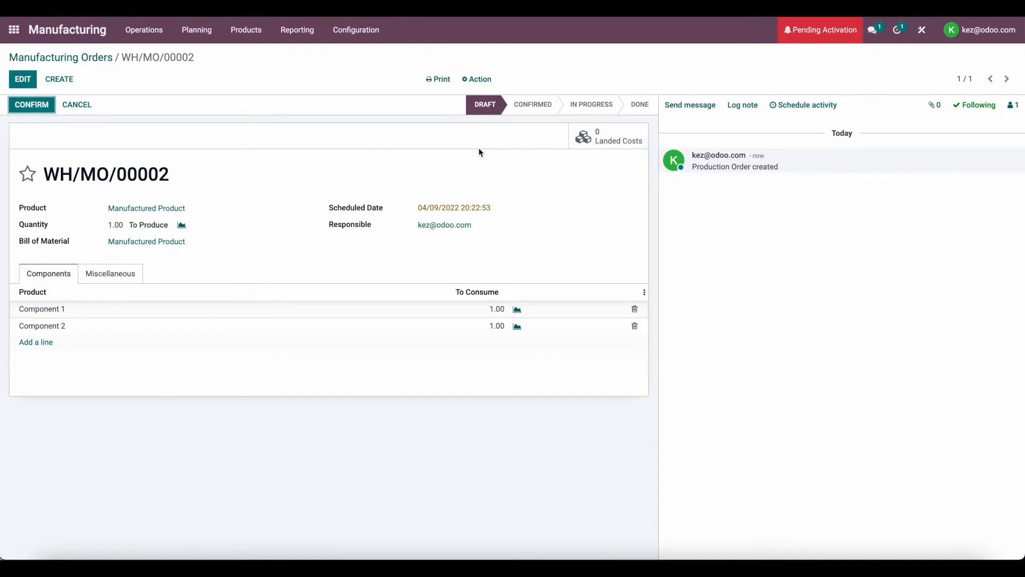
pyautogui.moveTo(322, 144)
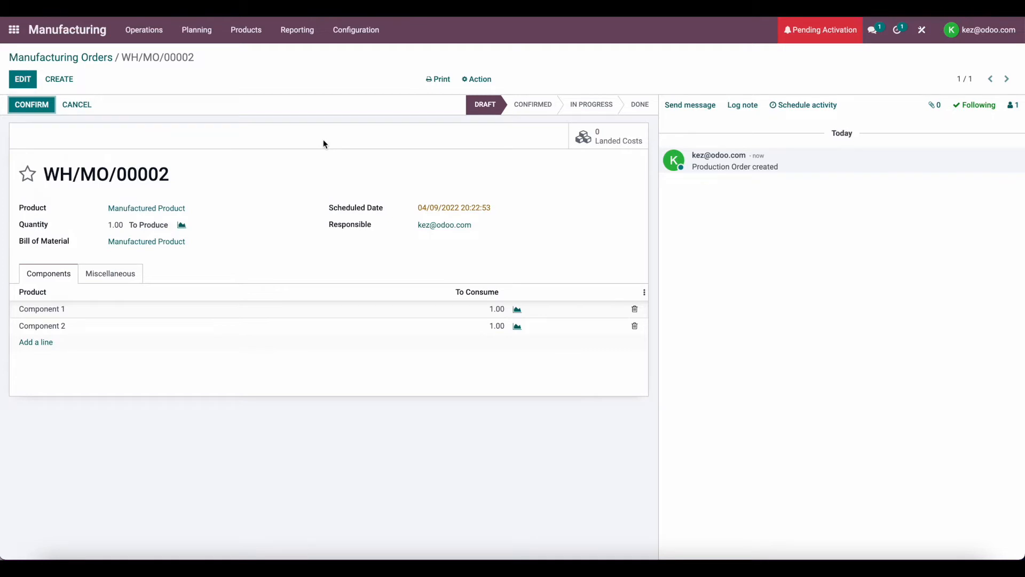
pyautogui.moveTo(588, 152)
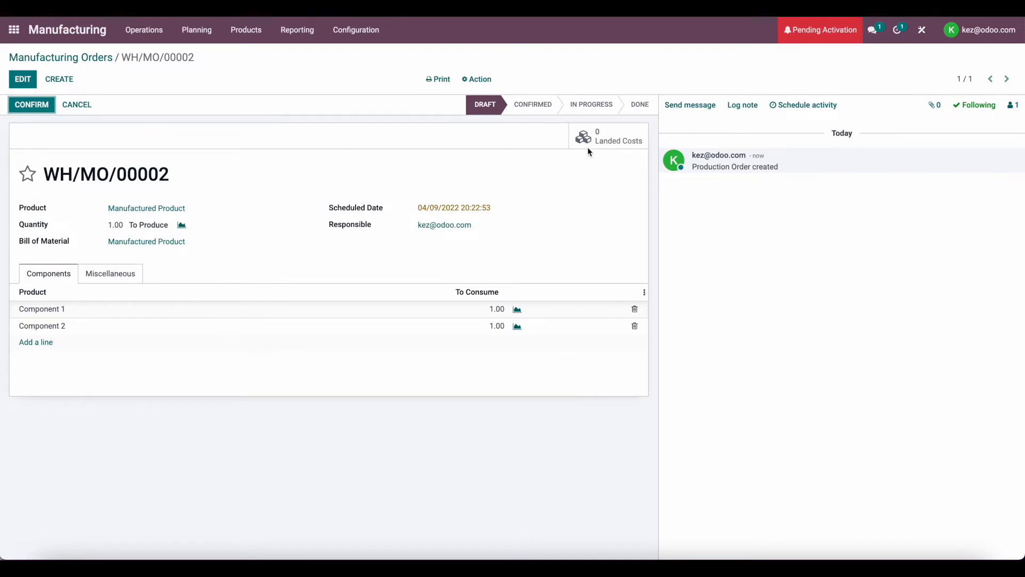
pyautogui.moveTo(923, 30)
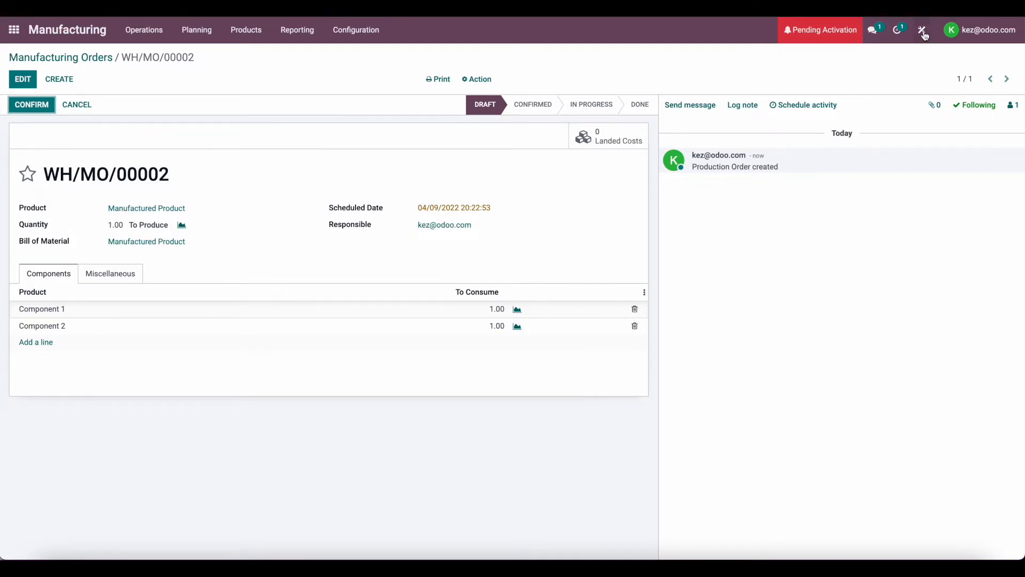
# In Studio, draft a 'Landed Costs' smart button linked to stock landed costs, then dismiss it
pyautogui.click(923, 30)
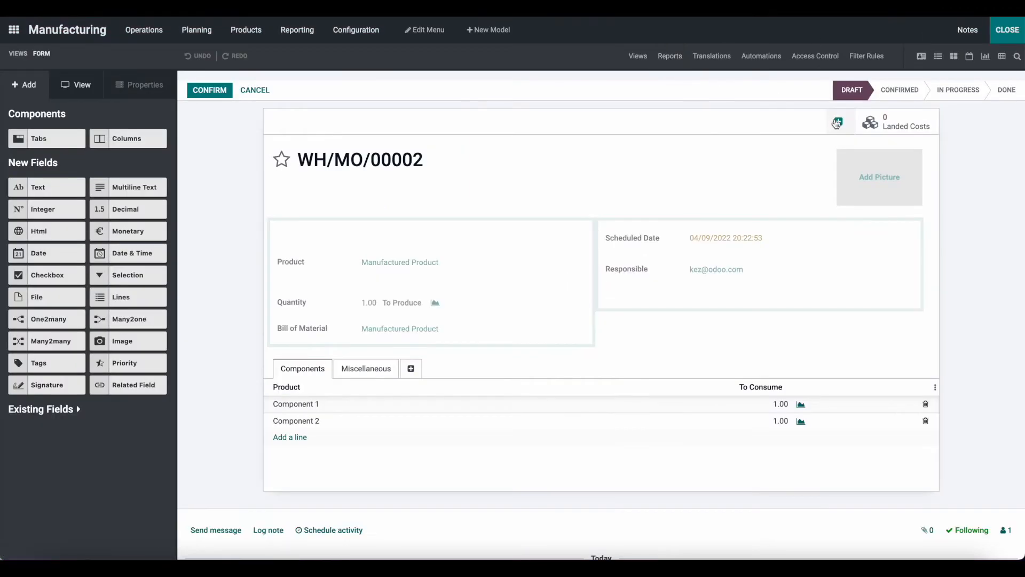
pyautogui.click(836, 123)
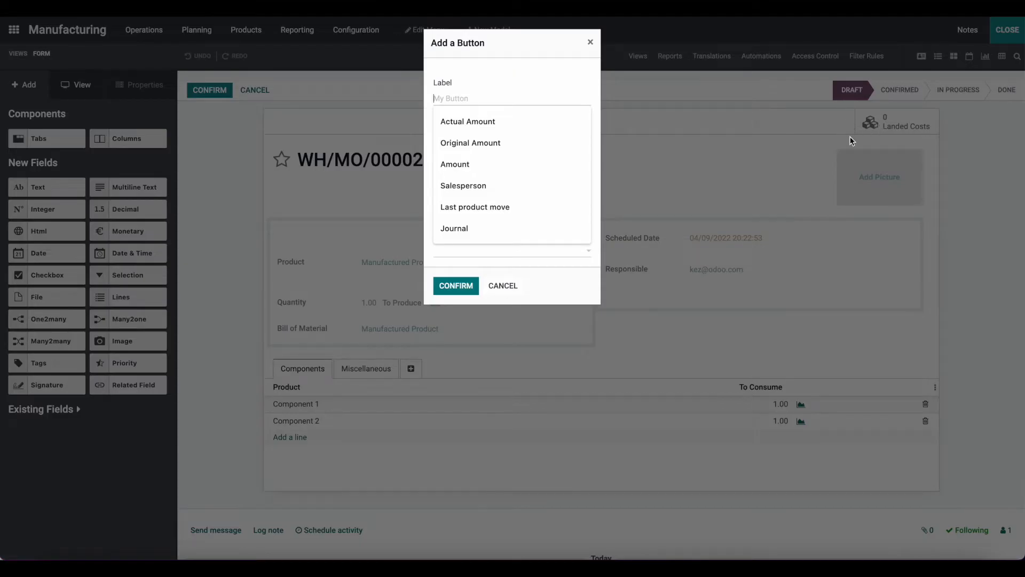
pyautogui.write('Landed')
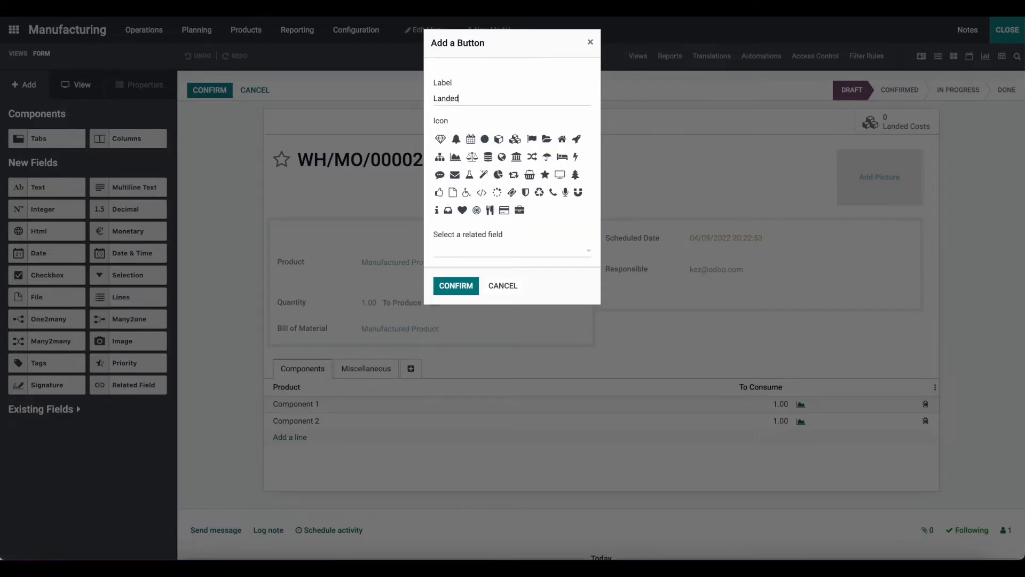
pyautogui.write('Costs')
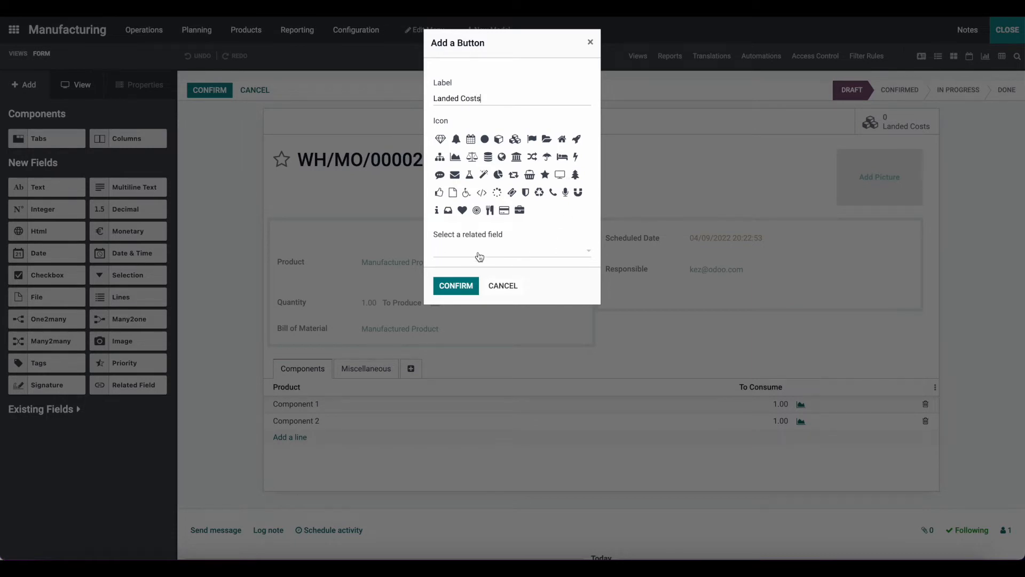
pyautogui.write('land')
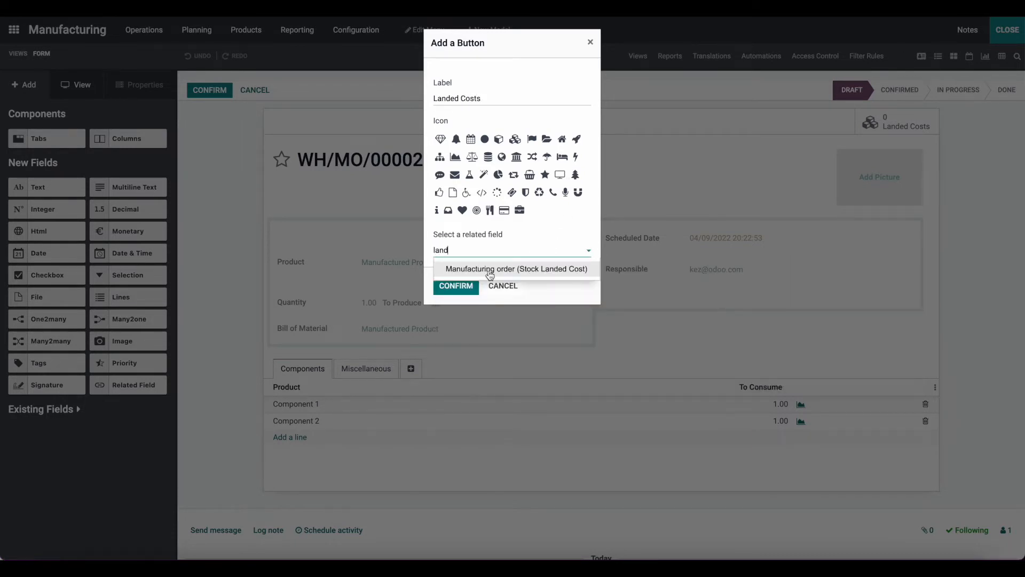
pyautogui.click(516, 268)
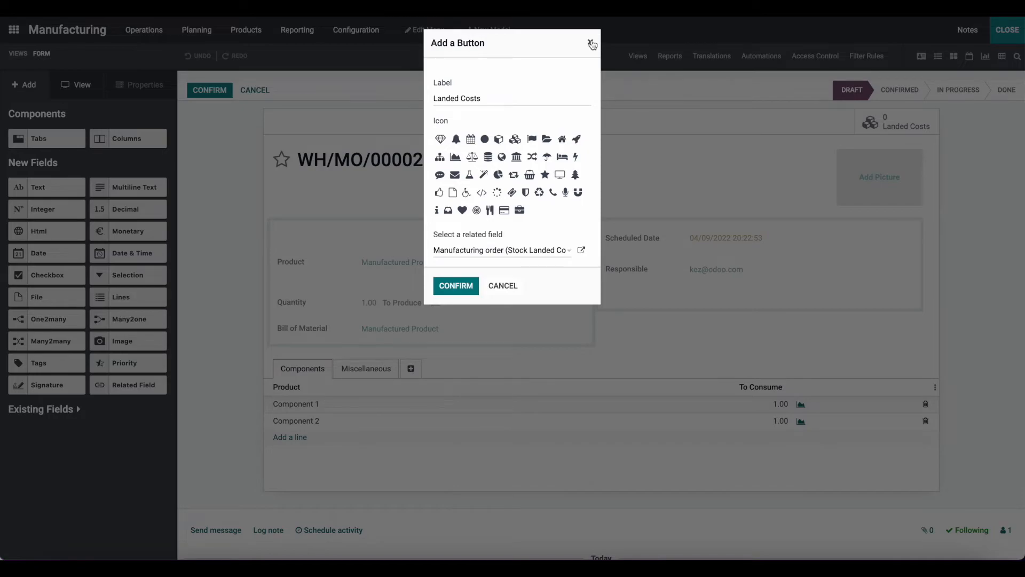
pyautogui.click(591, 43)
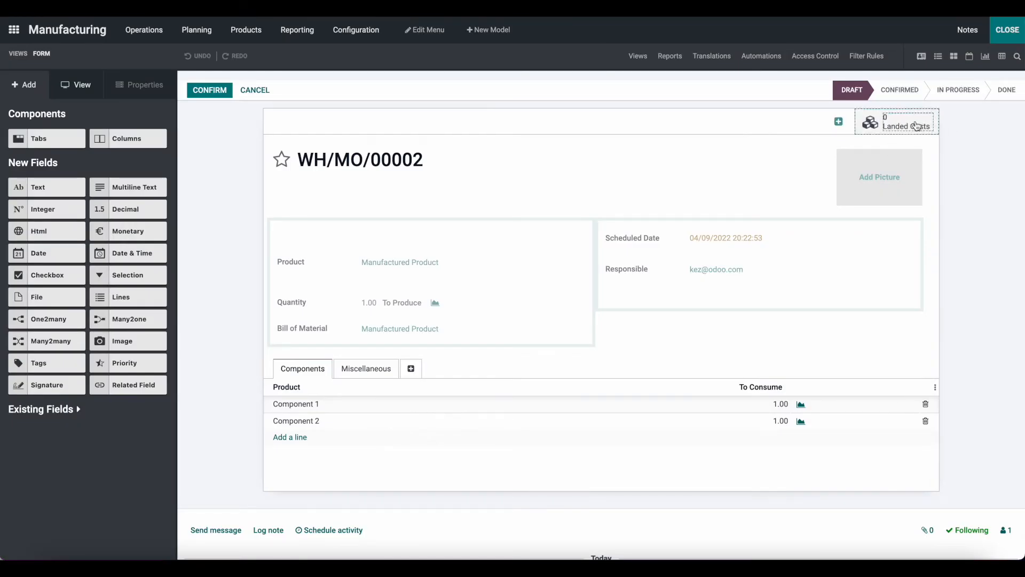
# Inspect the existing Landed Costs smart button on the manufacturing order form
pyautogui.click(1010, 29)
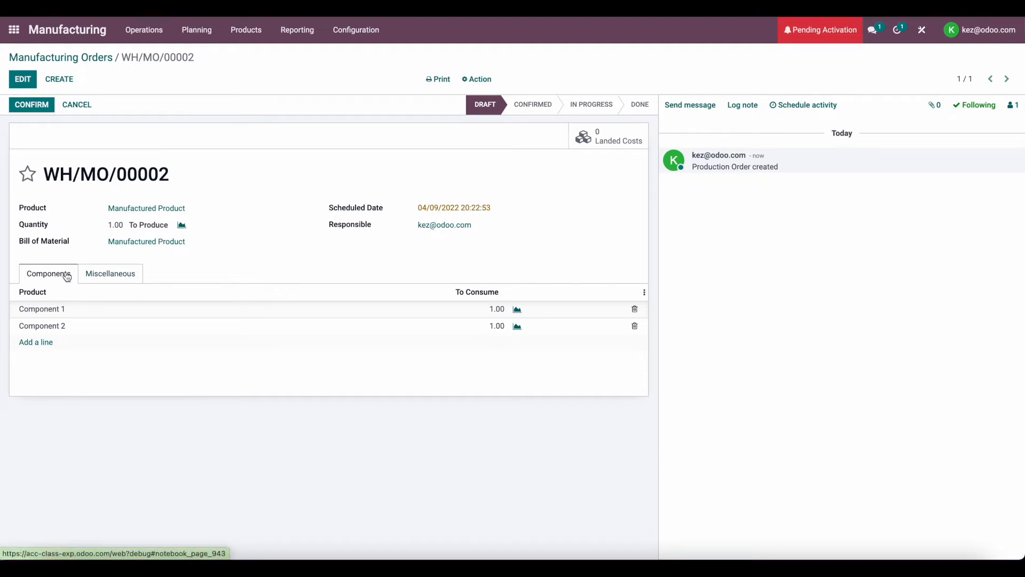
pyautogui.moveTo(162, 318)
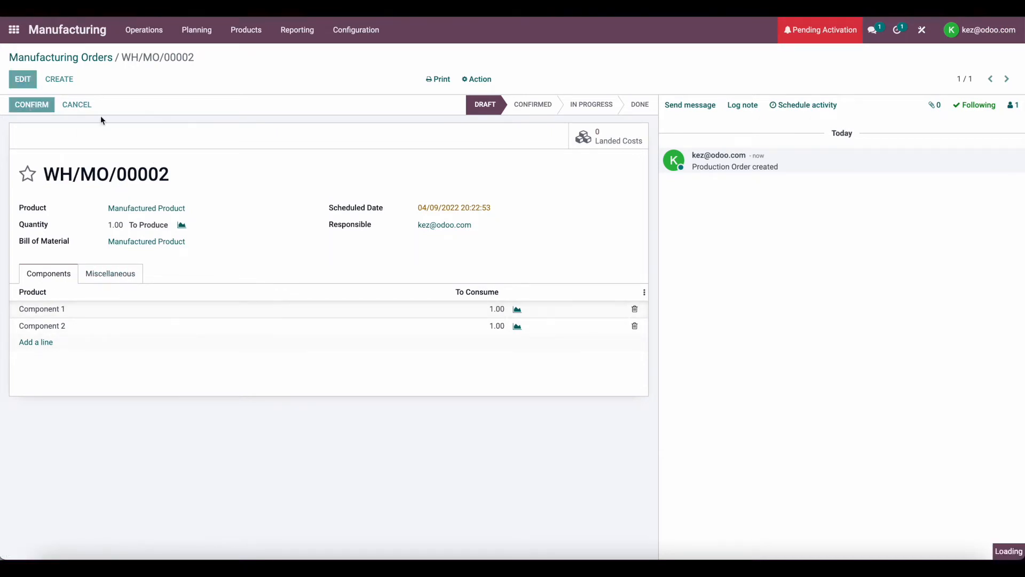
# Confirm WH/MO/00002, mark it Done and produce, consuming Component 1 and Component 2
pyautogui.click(32, 104)
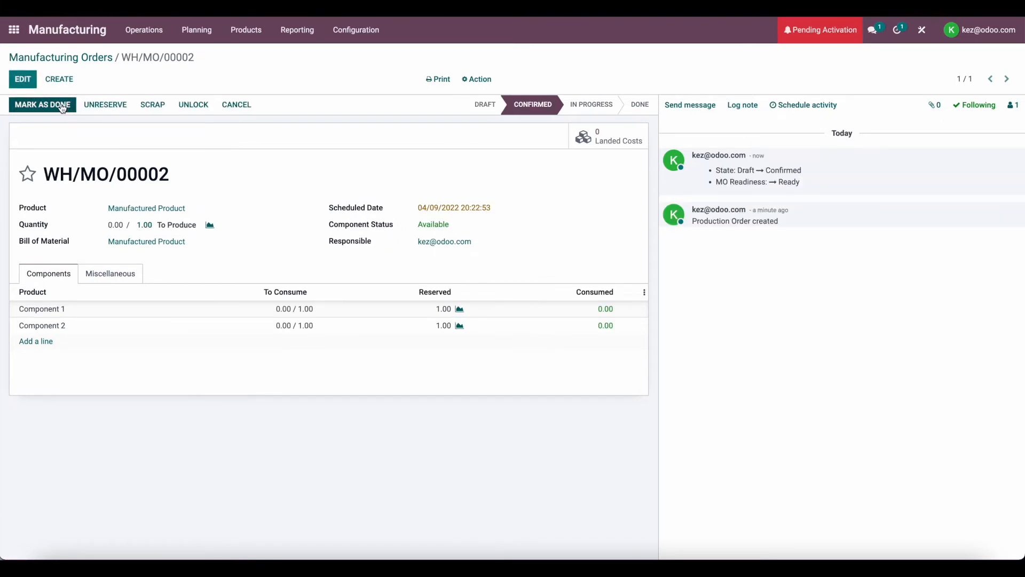
pyautogui.click(42, 104)
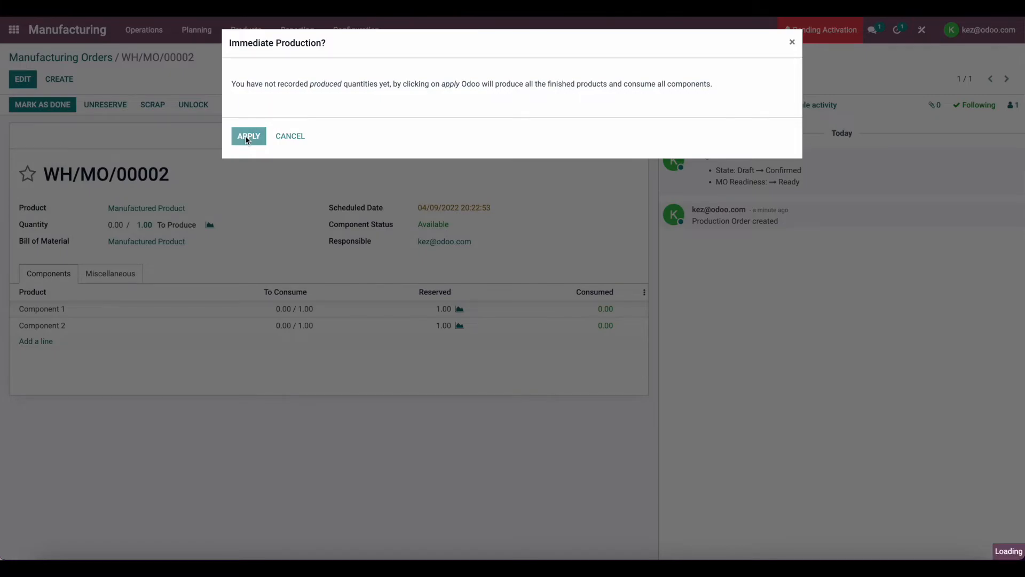
pyautogui.click(248, 137)
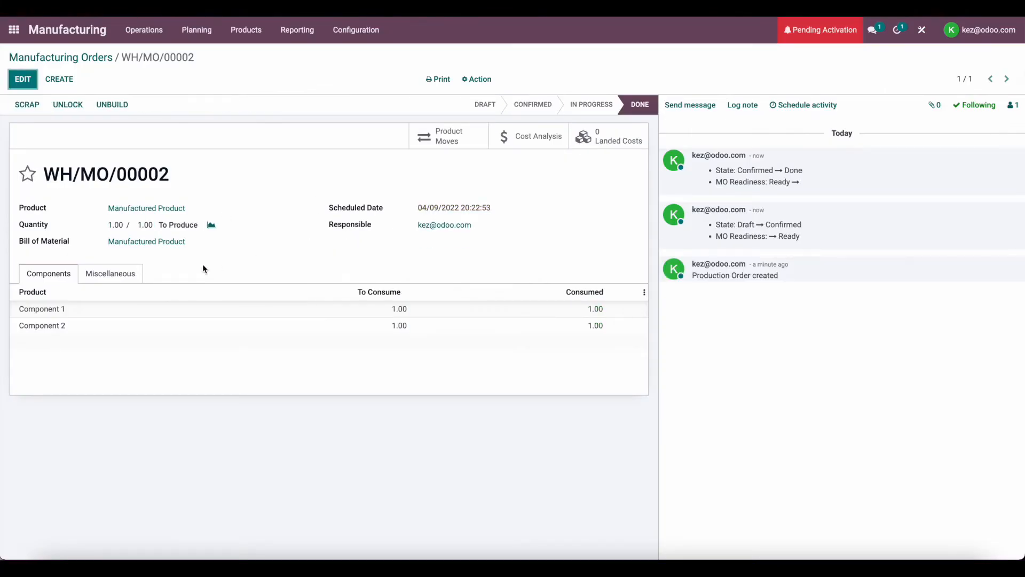
pyautogui.moveTo(245, 250)
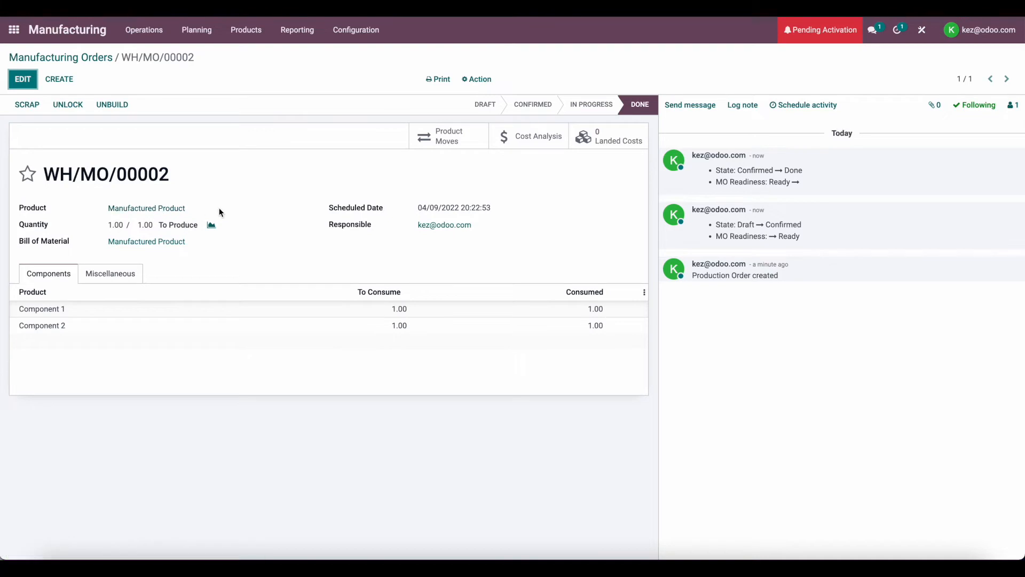
pyautogui.moveTo(528, 136)
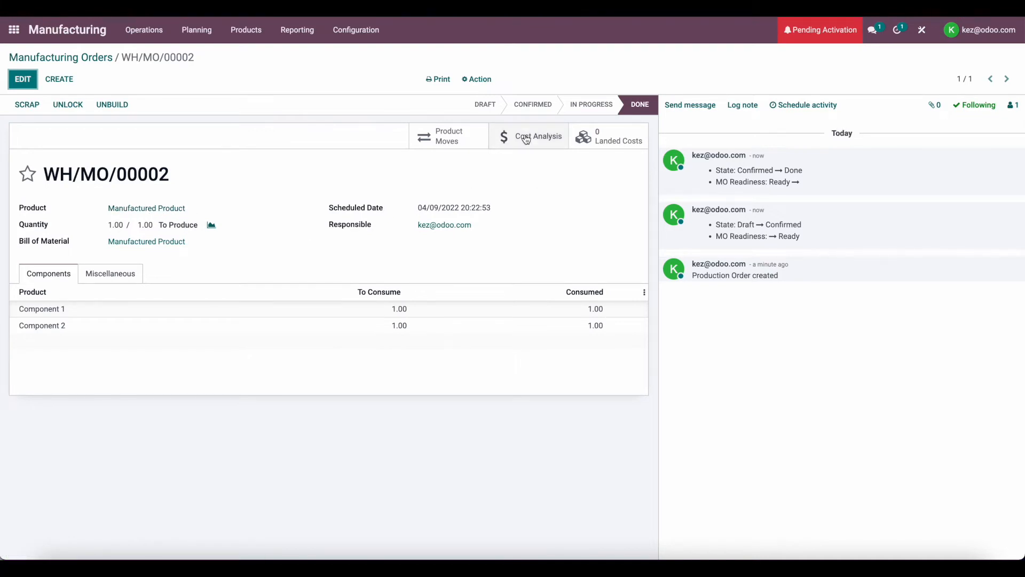
pyautogui.click(538, 137)
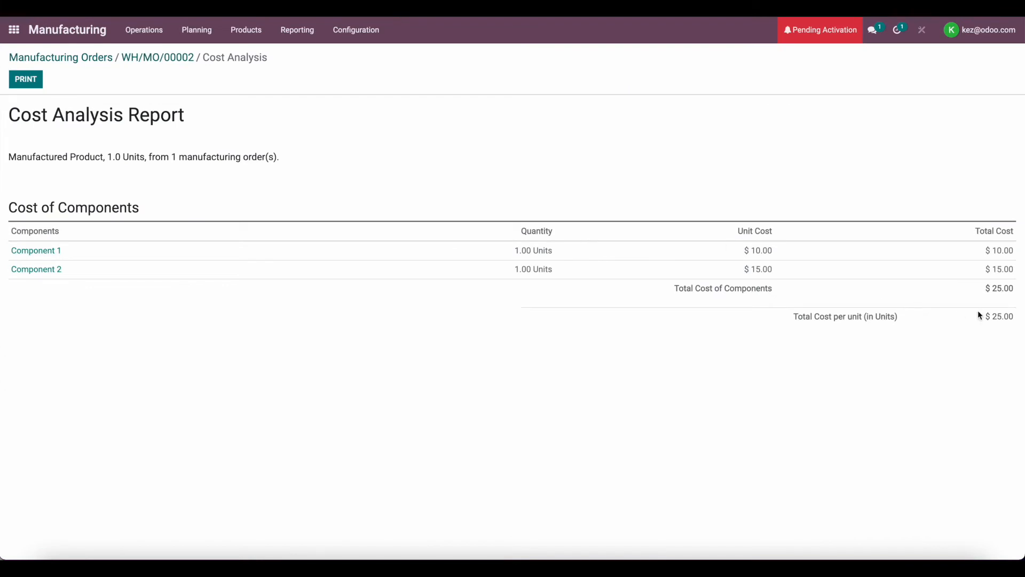
pyautogui.click(157, 57)
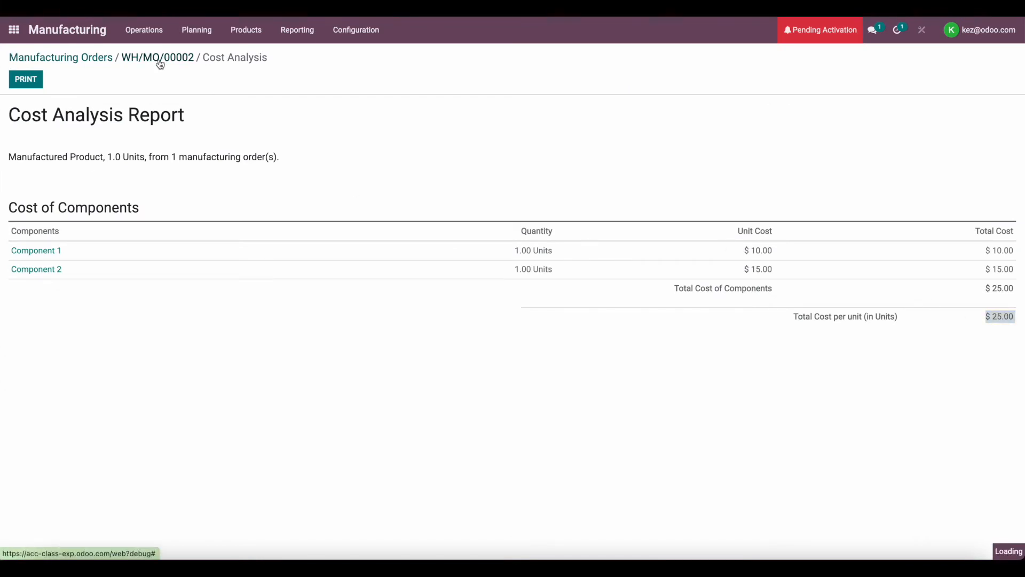
pyautogui.click(157, 57)
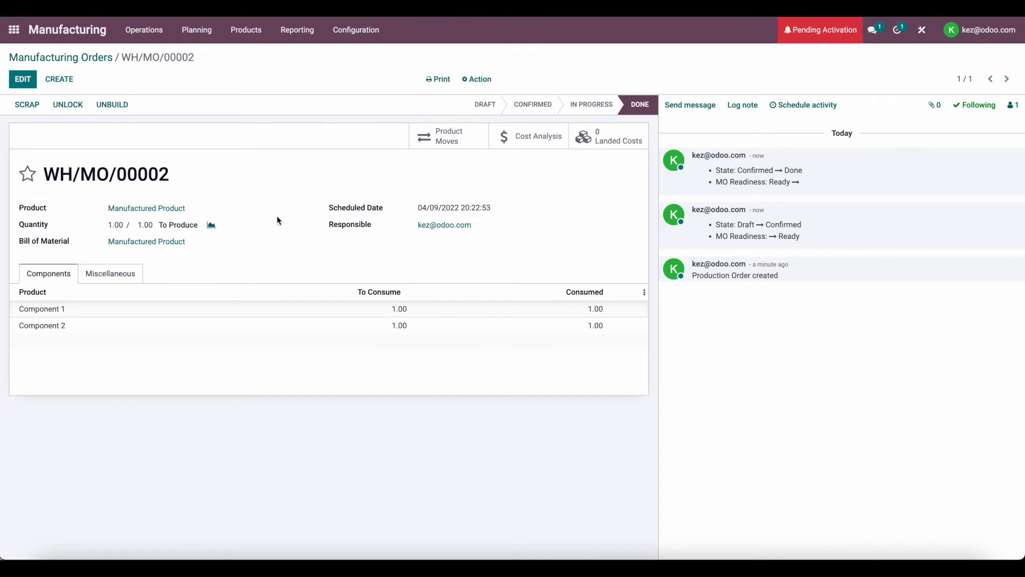
pyautogui.moveTo(436, 256)
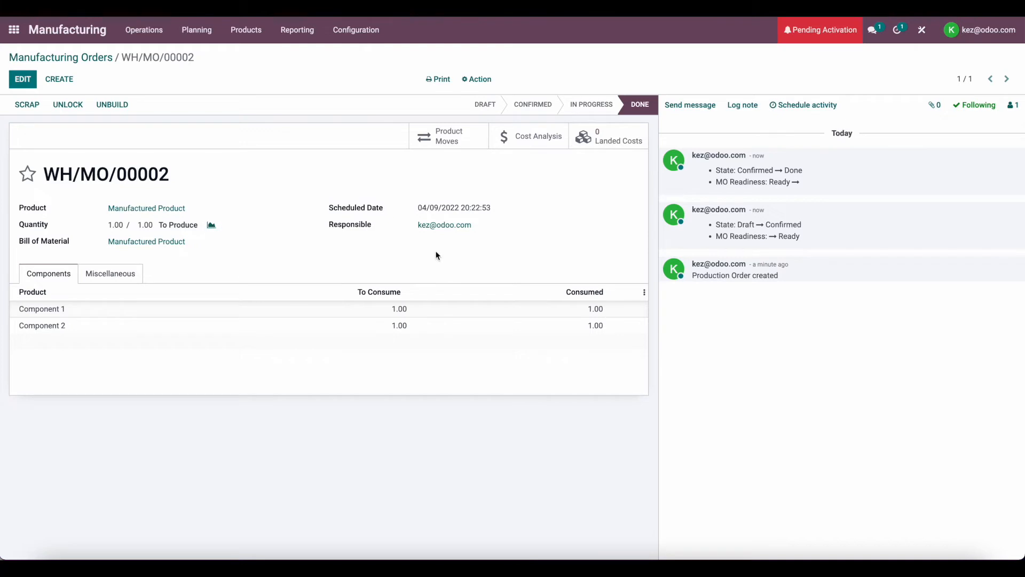
# Create a draft landed cost applied to WH/MO/00002 with a Labor cost line at $0.00
pyautogui.click(608, 137)
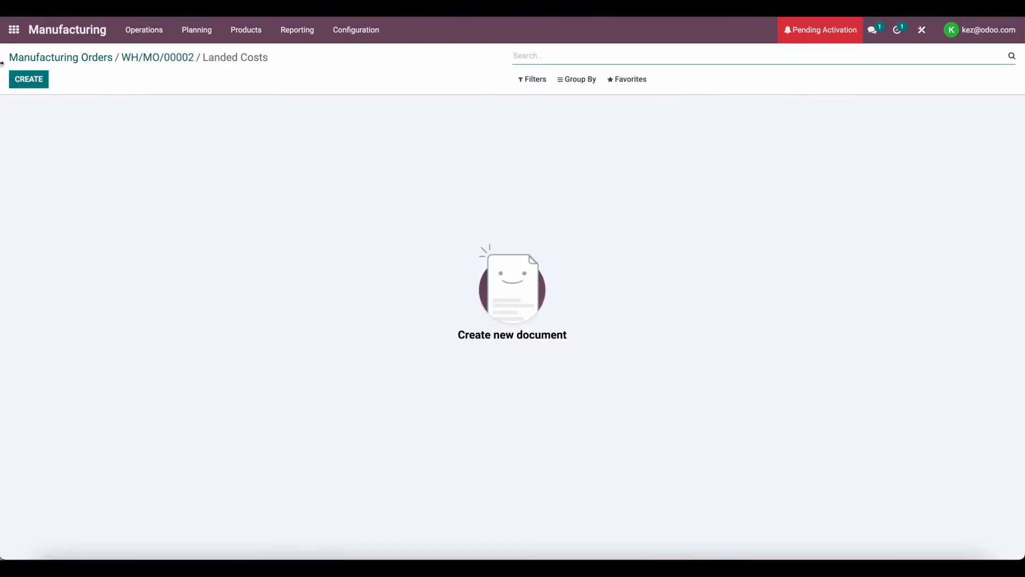
pyautogui.click(28, 79)
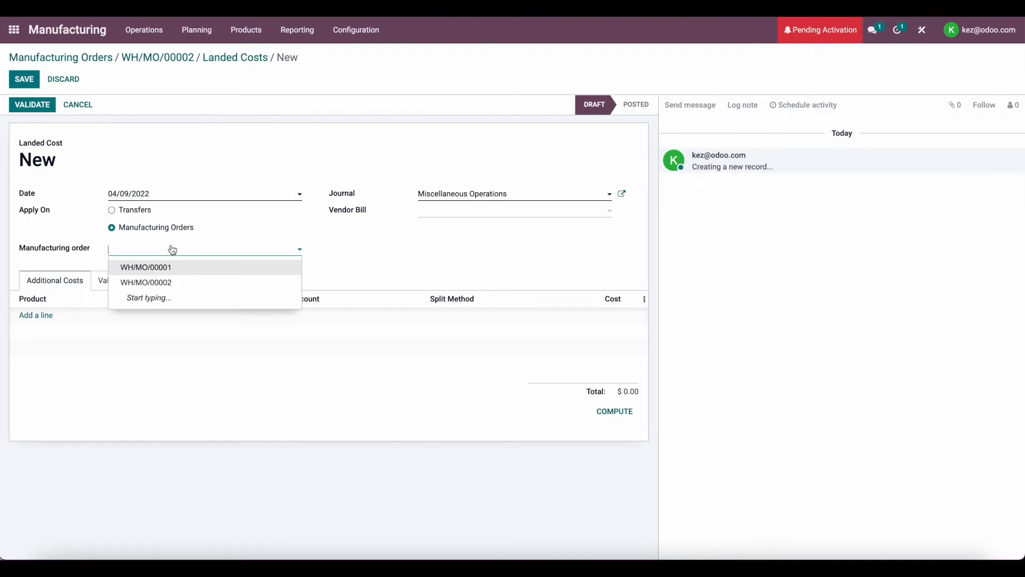
pyautogui.click(145, 282)
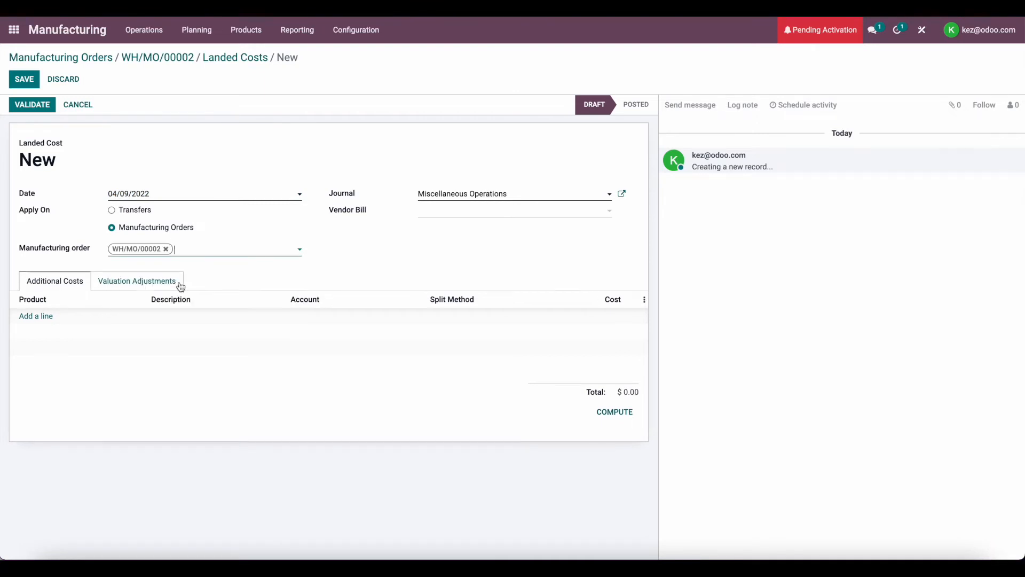
pyautogui.click(36, 315)
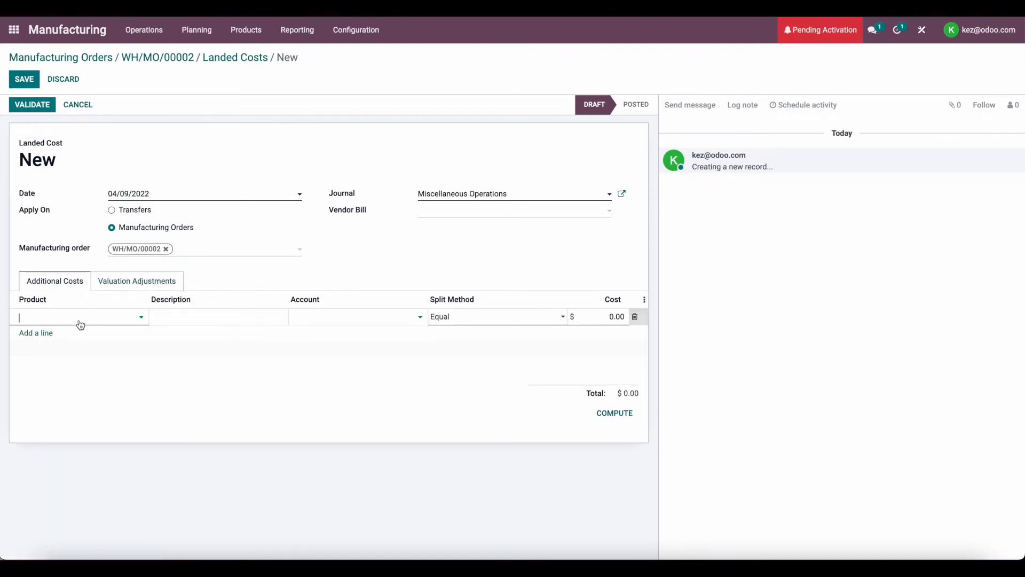
pyautogui.click(72, 318)
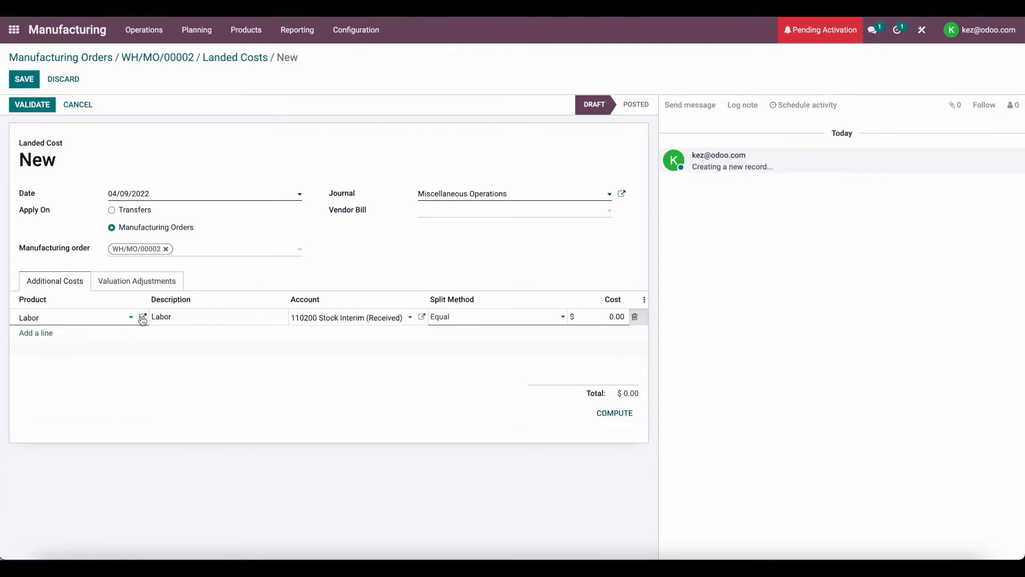
pyautogui.click(142, 317)
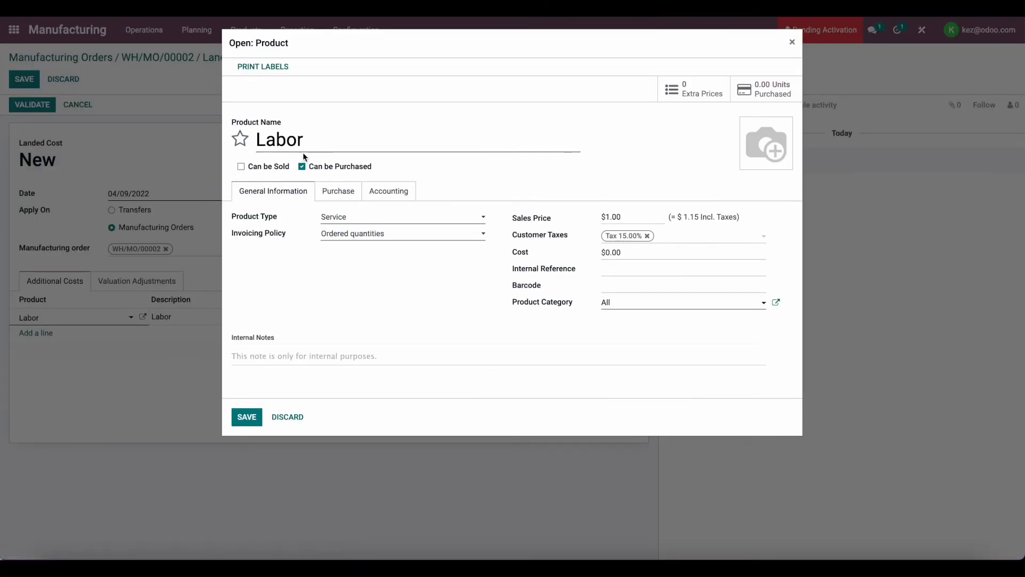
pyautogui.click(338, 191)
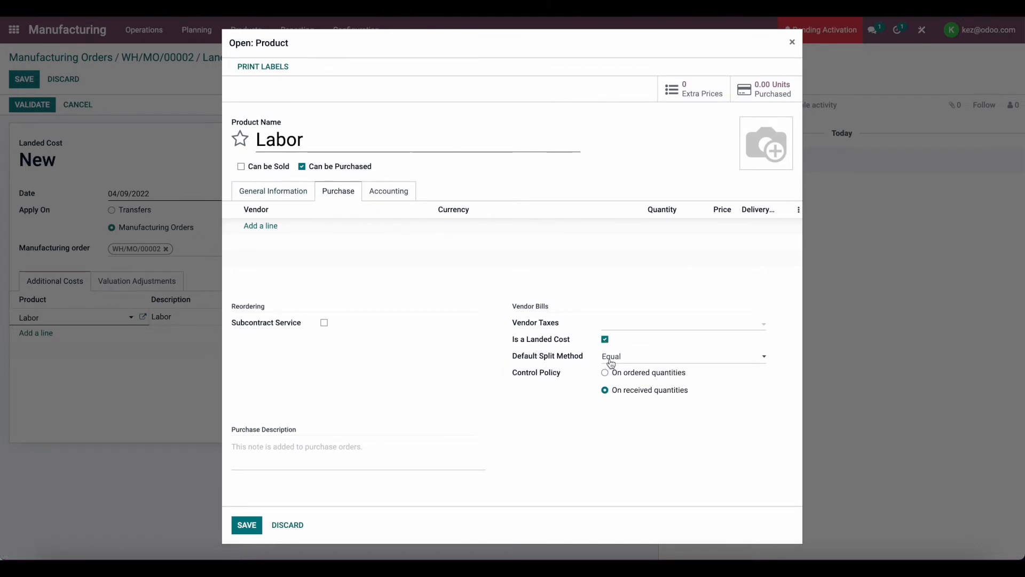
pyautogui.moveTo(265, 515)
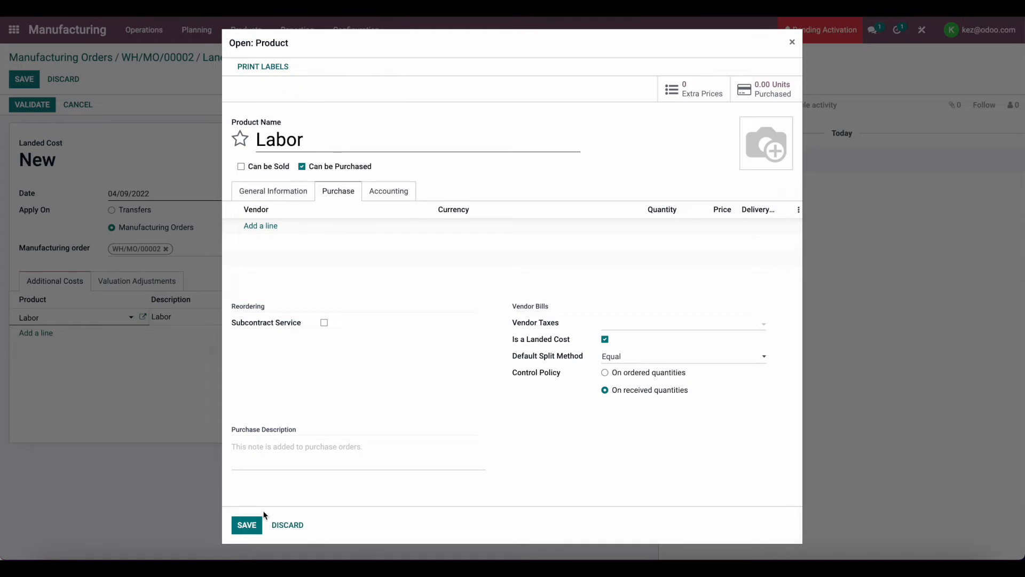
pyautogui.click(246, 524)
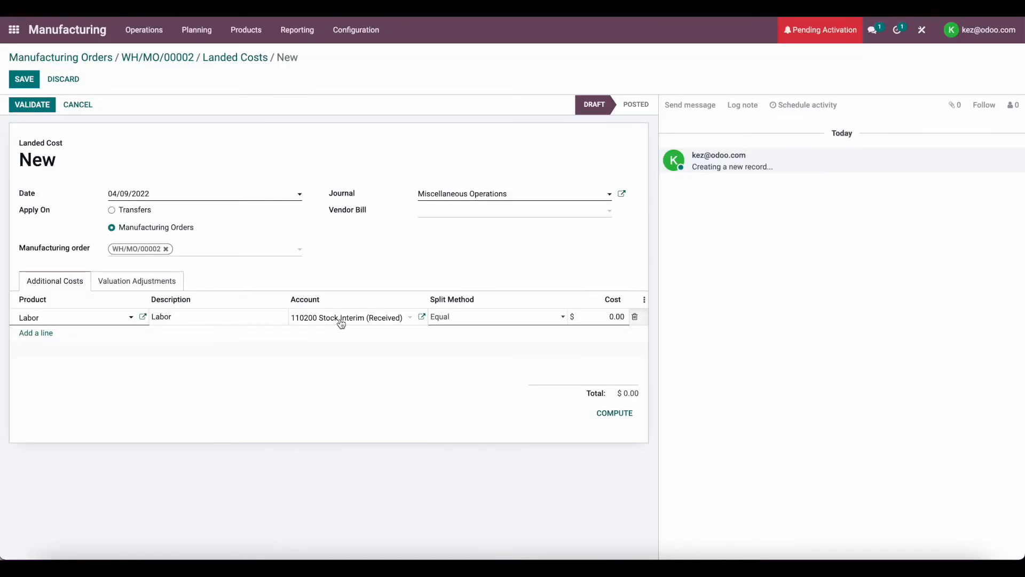
# Set the Labor line to account 660660 Labor with cost 20 and save the draft
pyautogui.click(353, 316)
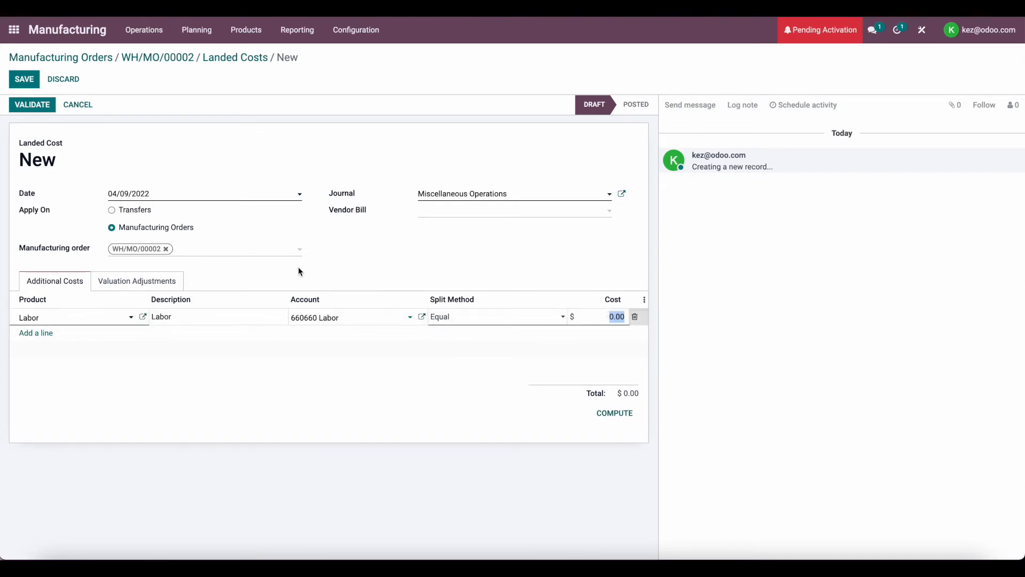
pyautogui.moveTo(410, 268)
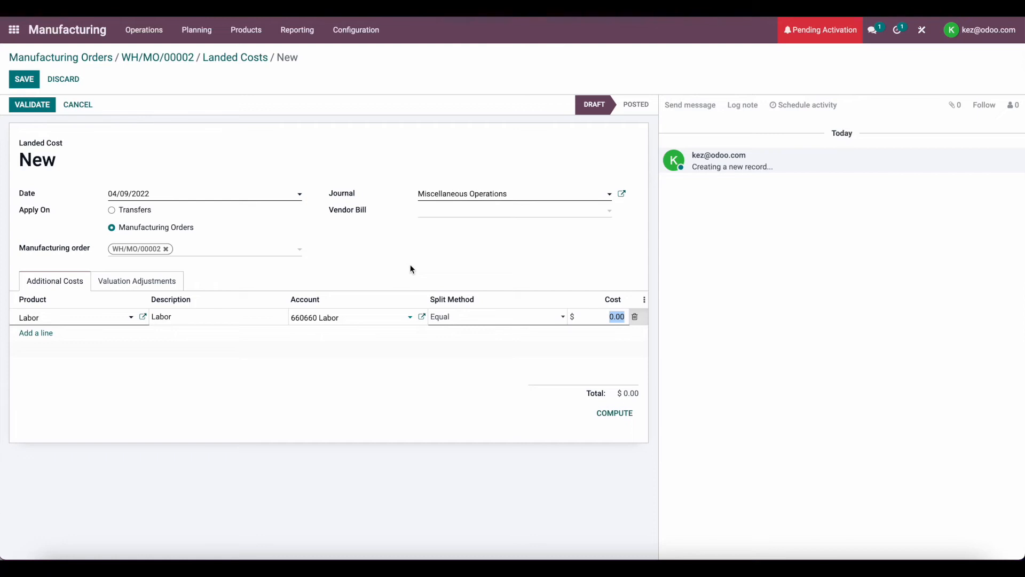
pyautogui.write('20')
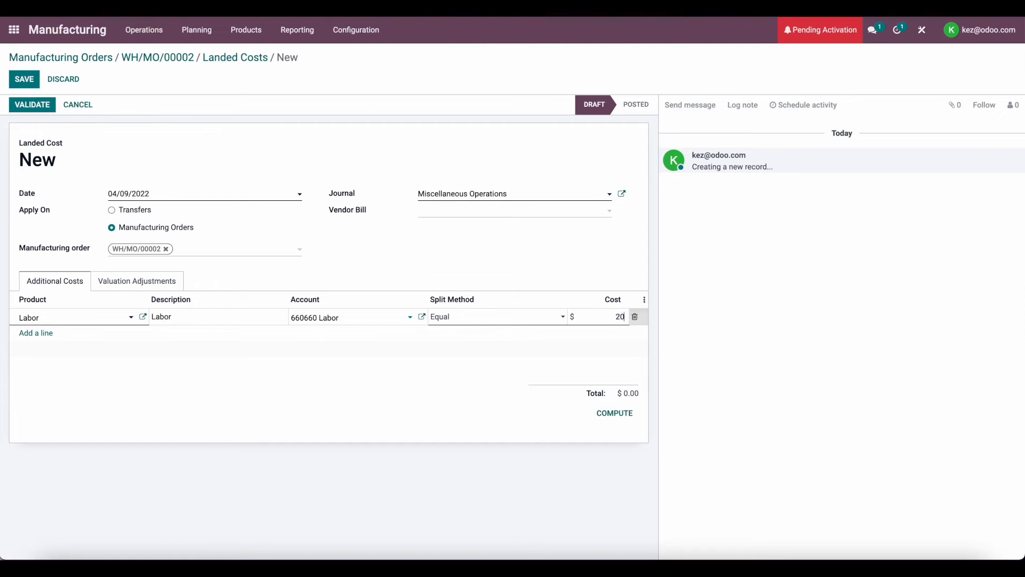
pyautogui.click(283, 284)
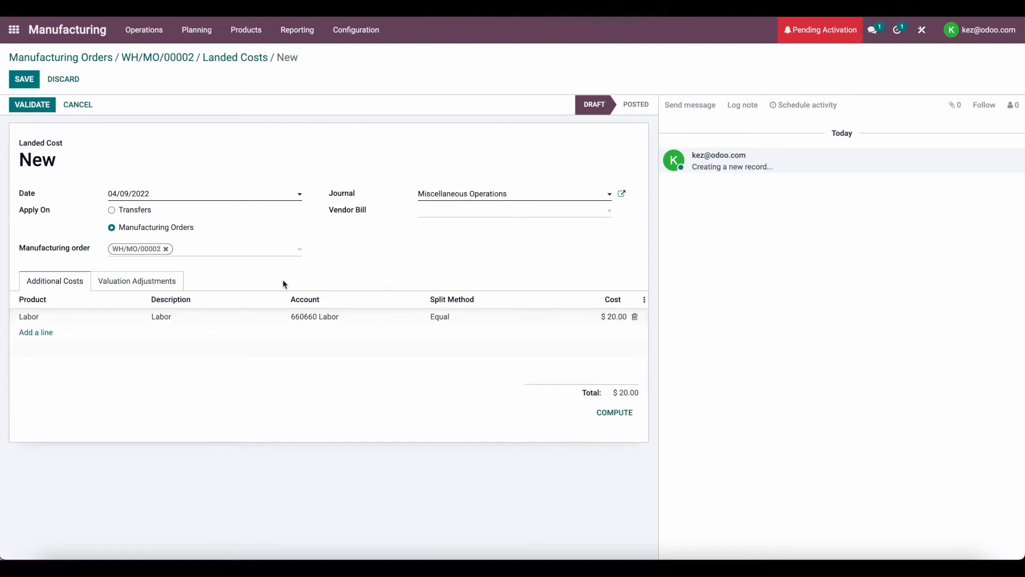
pyautogui.click(23, 78)
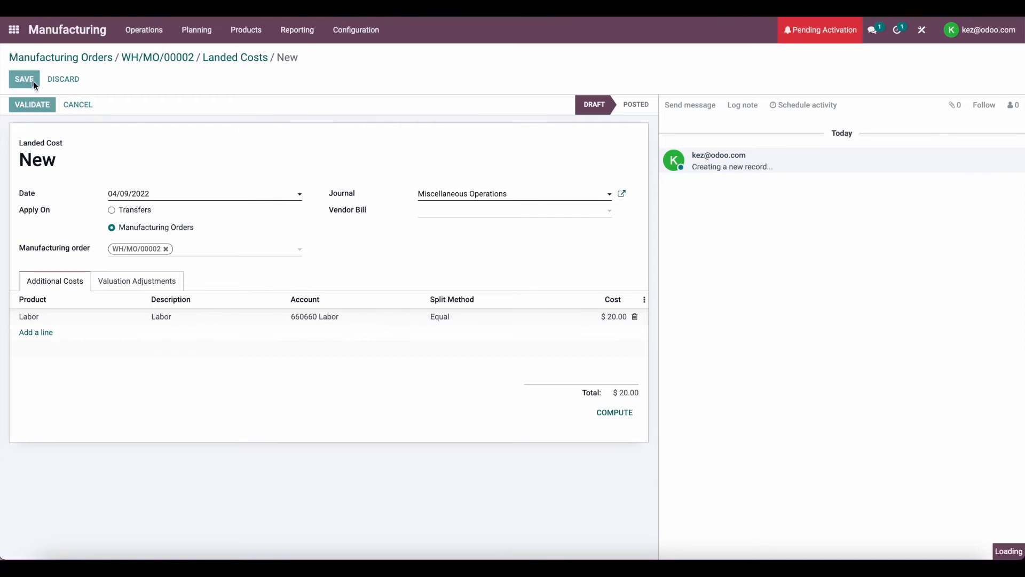
pyautogui.click(23, 79)
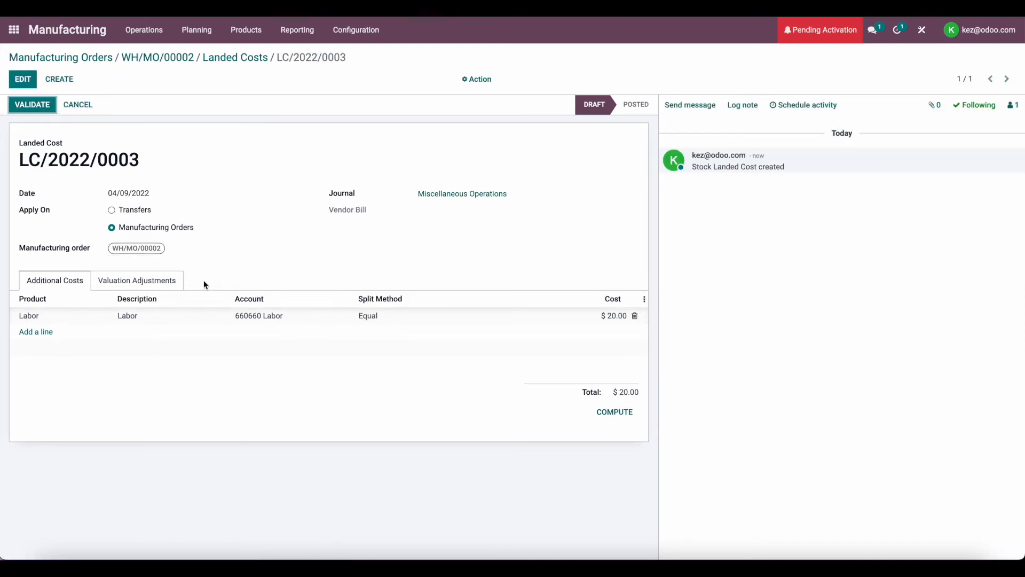
pyautogui.moveTo(440, 250)
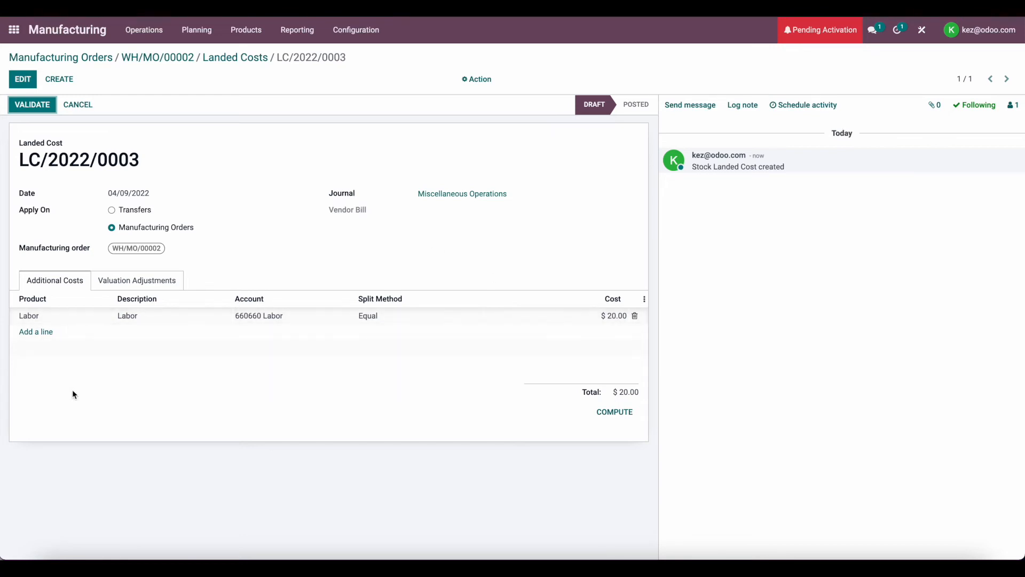
pyautogui.moveTo(81, 365)
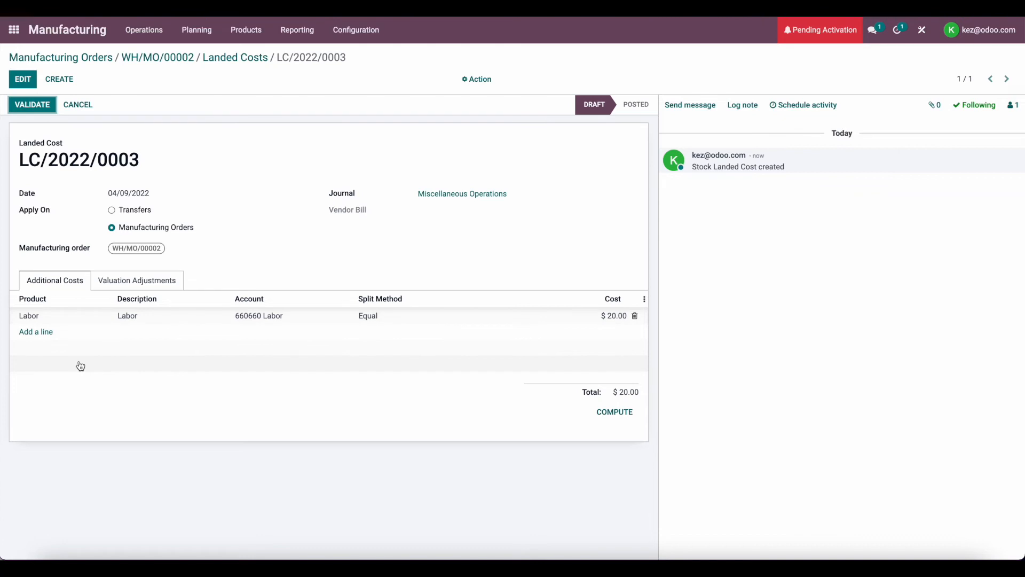
pyautogui.moveTo(78, 375)
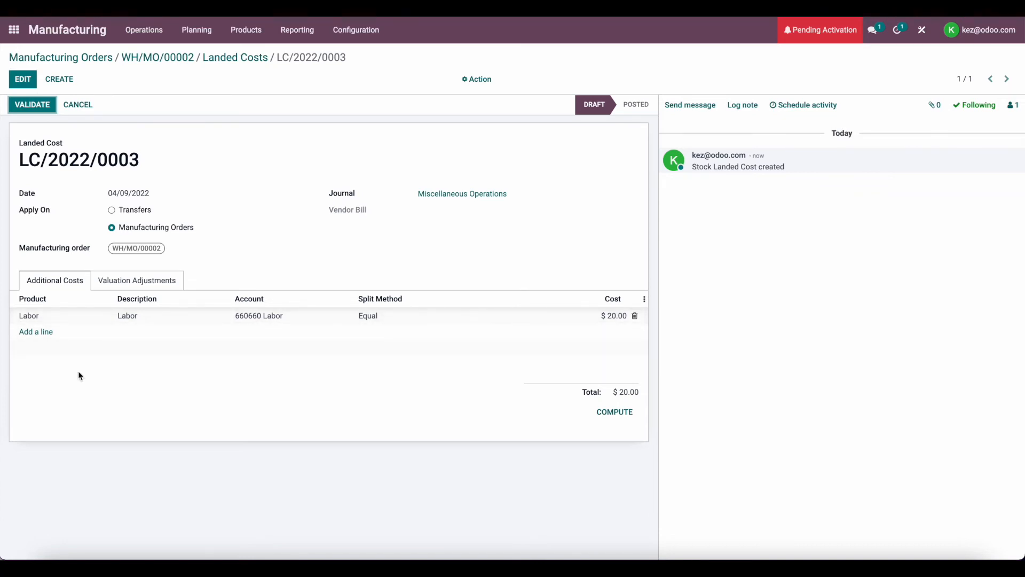
pyautogui.moveTo(76, 361)
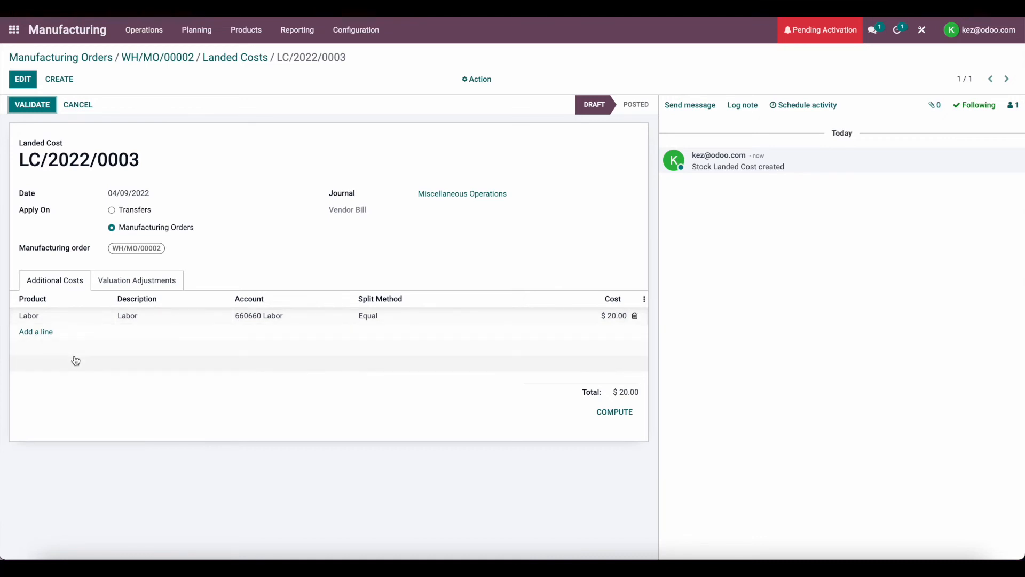
# Validate LC/2022/0003 and review Manufactured Product's valuation rising from $25.00 to $45.00
pyautogui.click(32, 105)
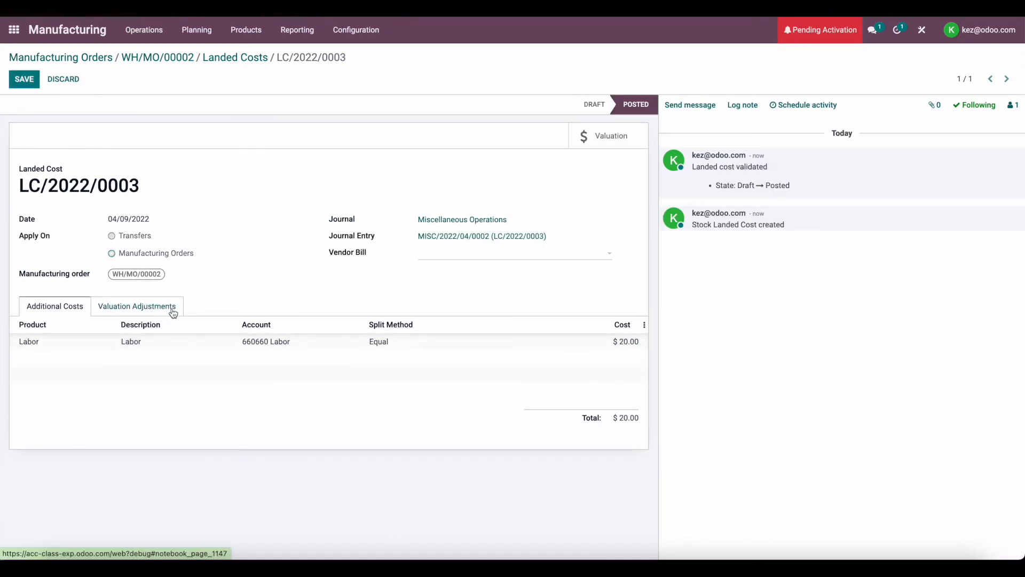
pyautogui.click(136, 306)
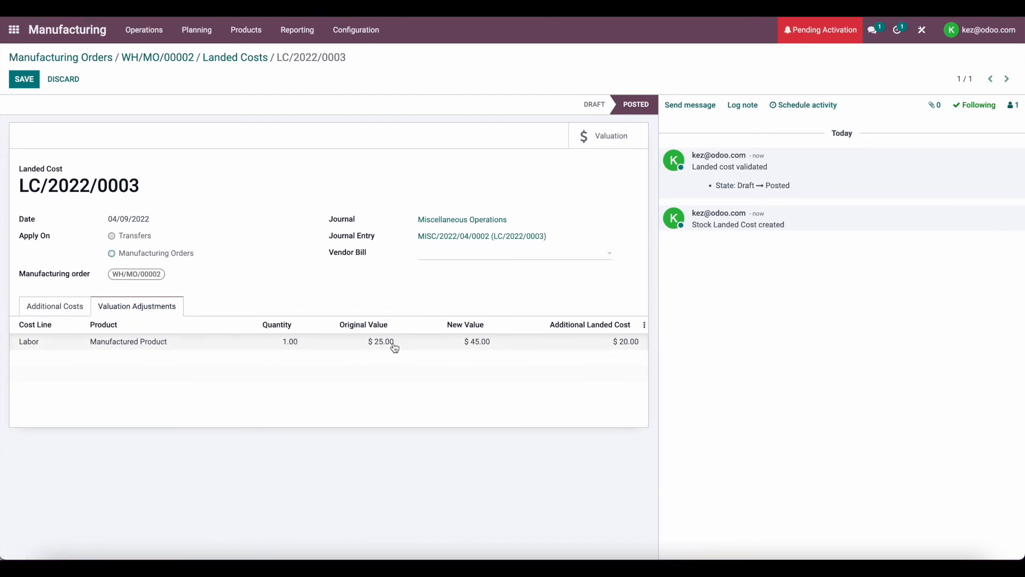
pyautogui.moveTo(478, 341)
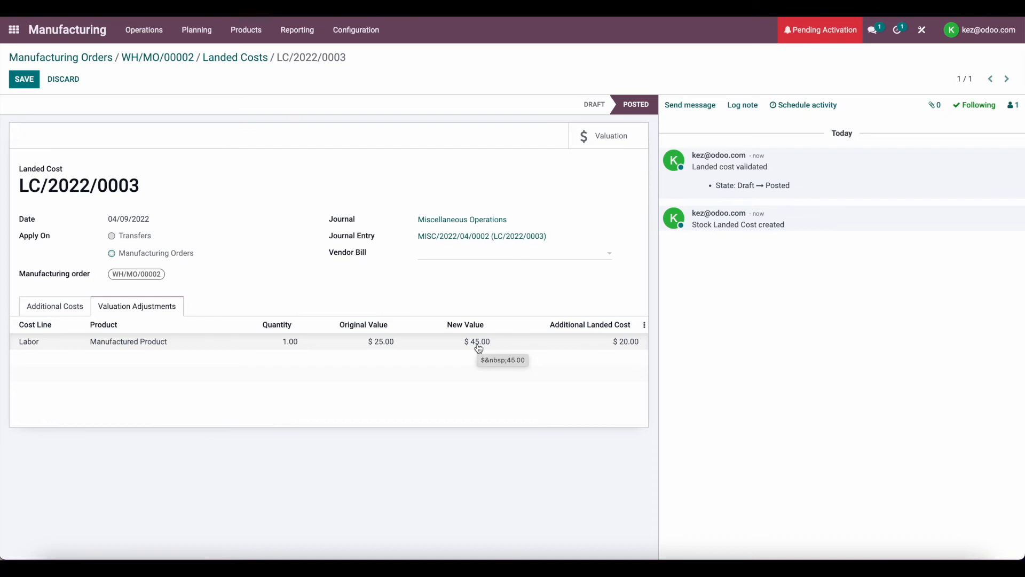
pyautogui.moveTo(614, 346)
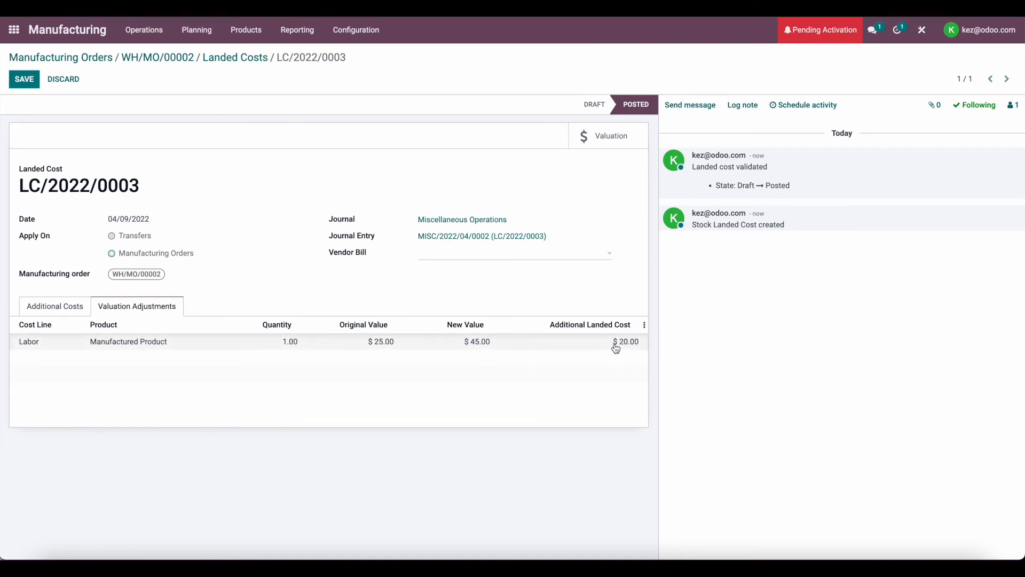
pyautogui.moveTo(253, 44)
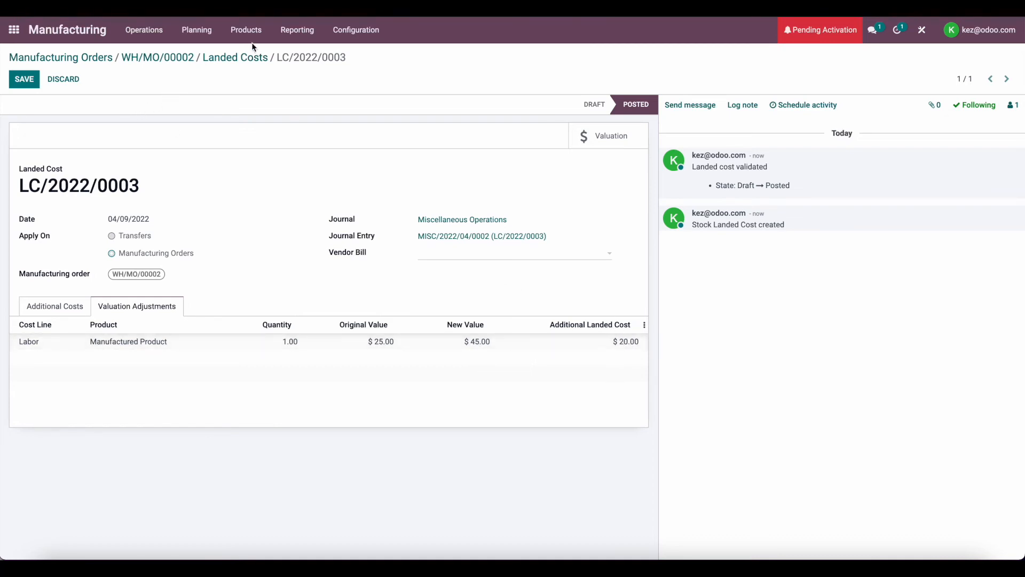
# Confirm Manufactured Product's cost now reads $45.00 on its product form, then go to Inventory
pyautogui.click(246, 29)
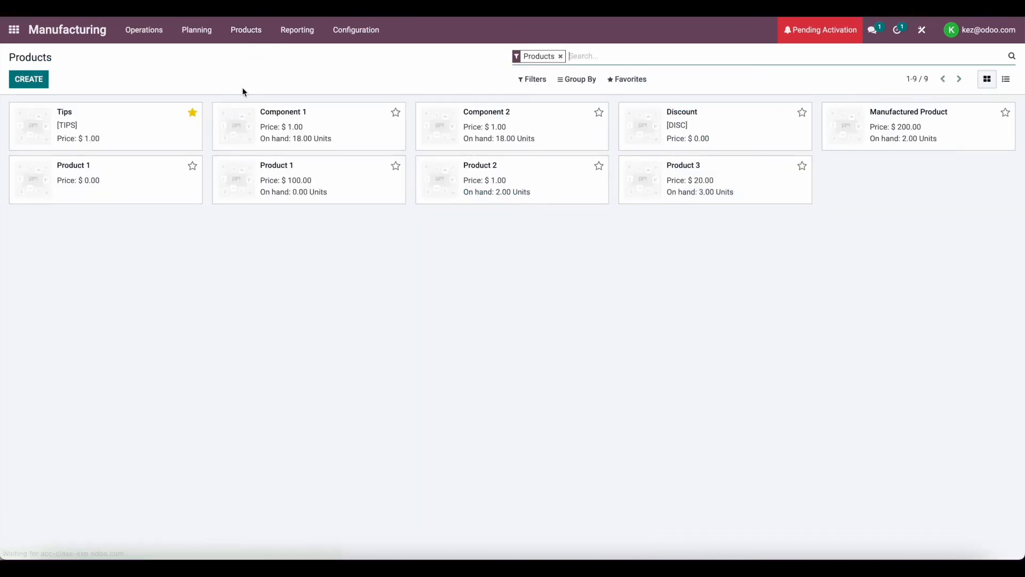
pyautogui.click(908, 124)
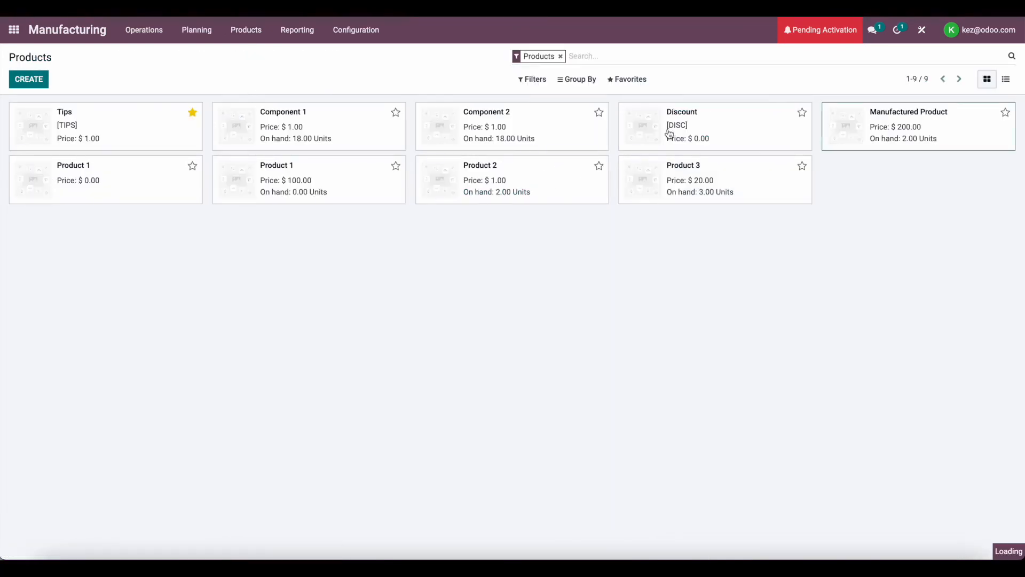
pyautogui.click(908, 111)
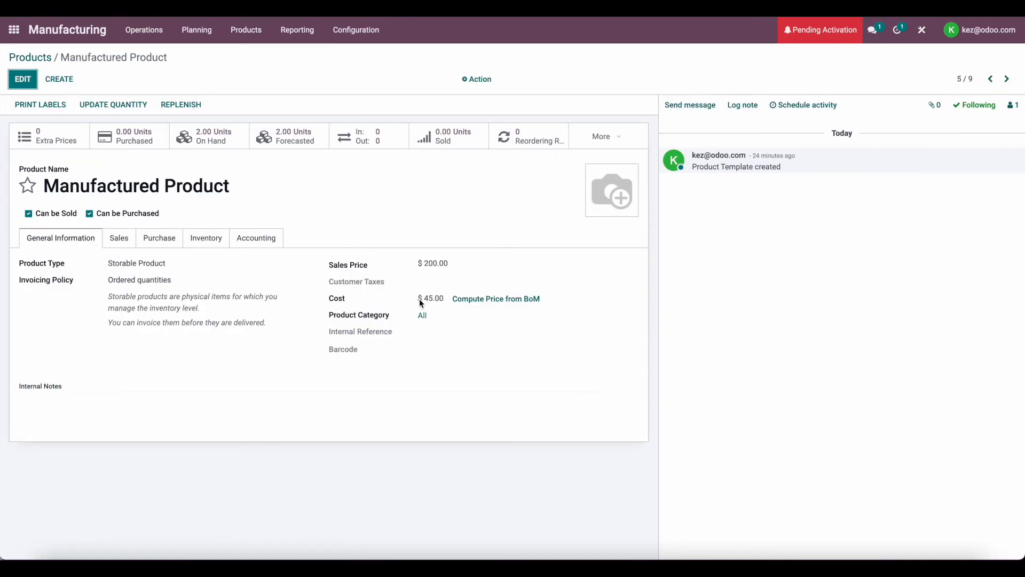
pyautogui.doubleClick(431, 298)
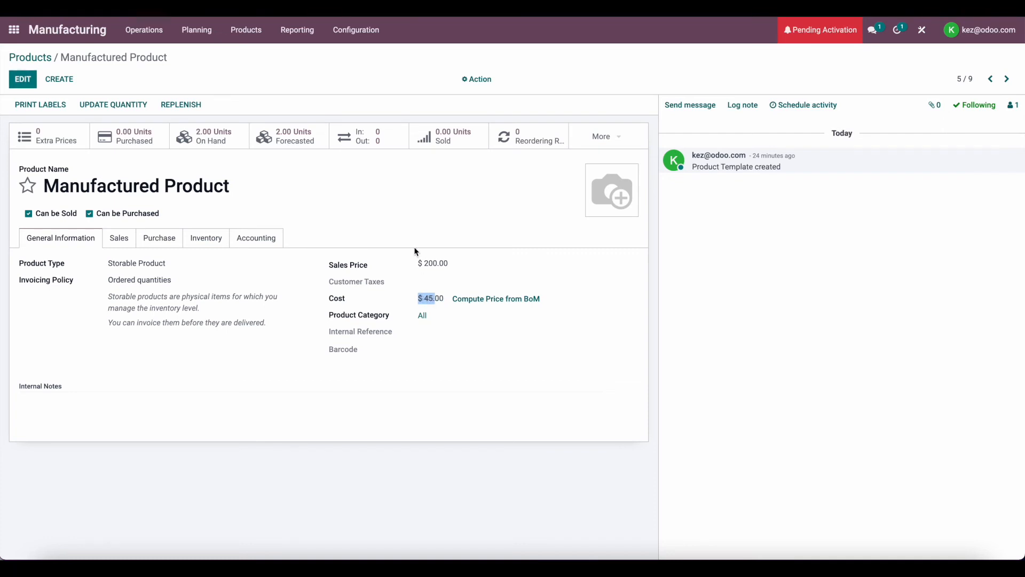
pyautogui.click(356, 30)
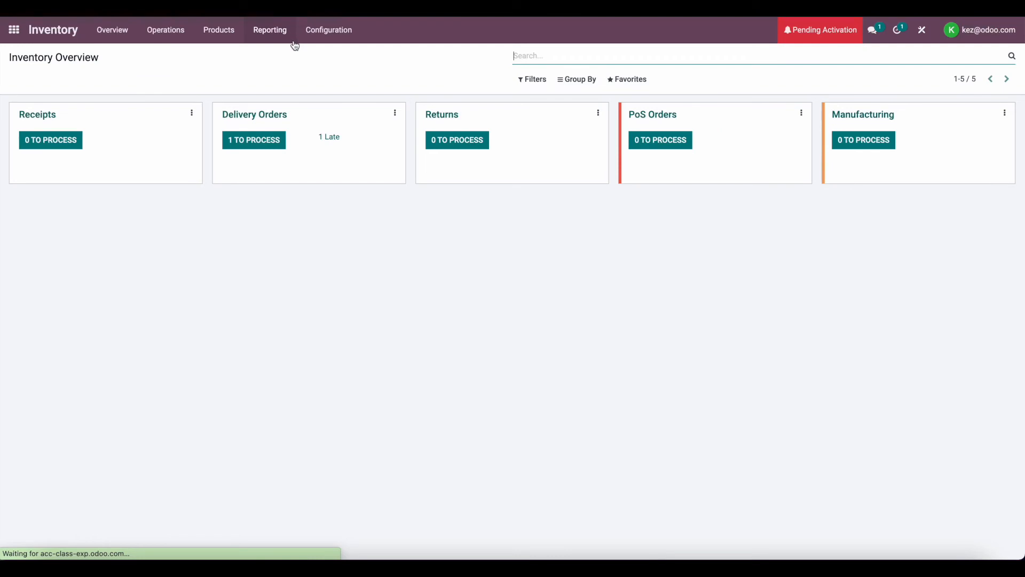
# View the Inventory Valuation report showing Manufactured Product totaling 90.00 for 2.00 units
pyautogui.click(269, 29)
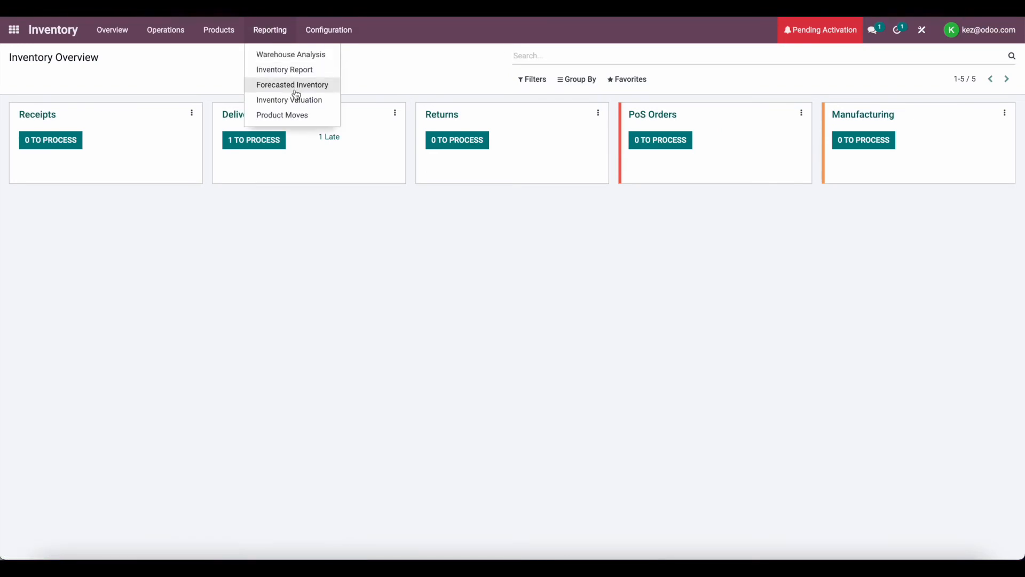
pyautogui.click(289, 99)
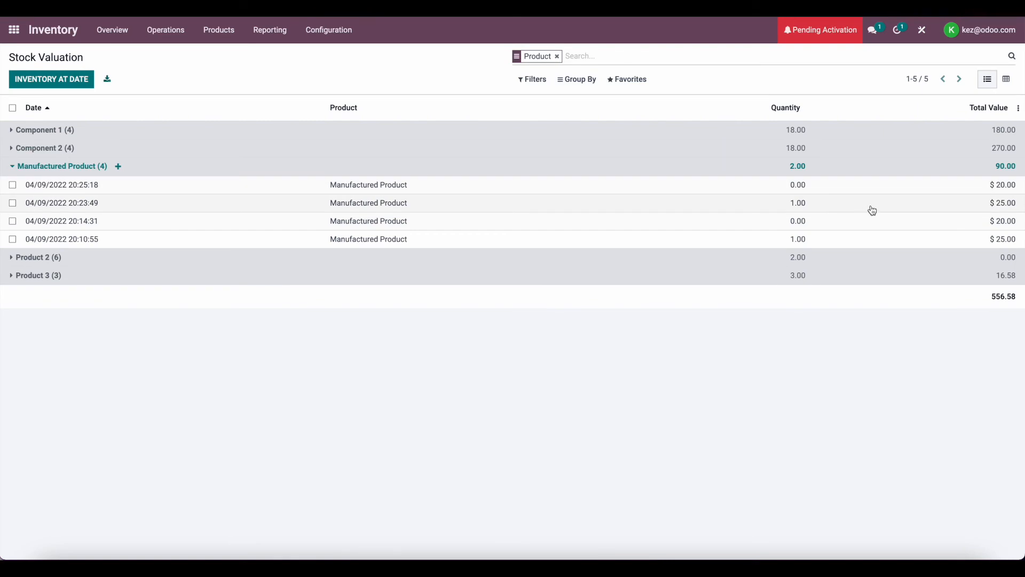
pyautogui.moveTo(435, 225)
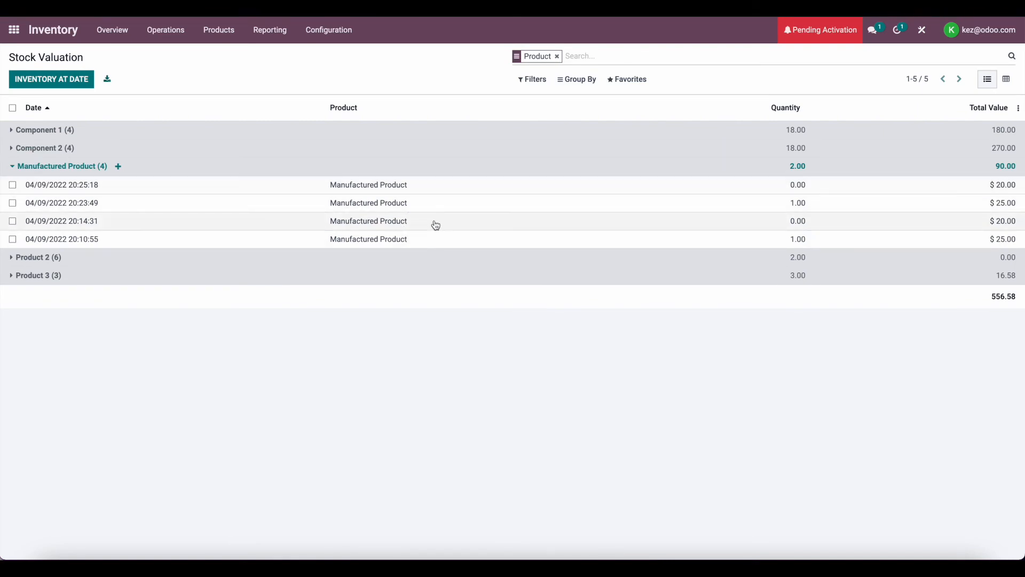
pyautogui.moveTo(978, 234)
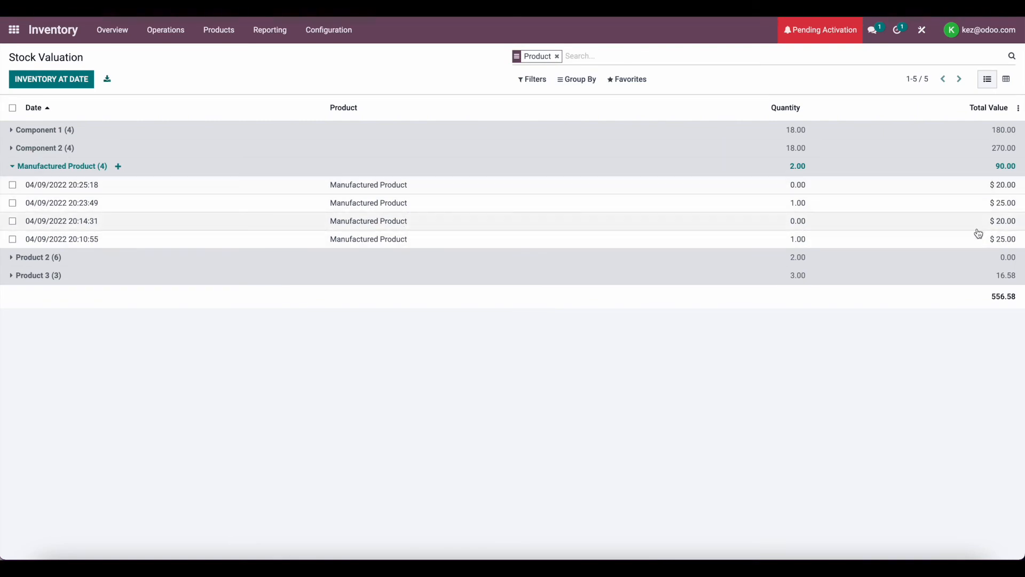
pyautogui.moveTo(964, 243)
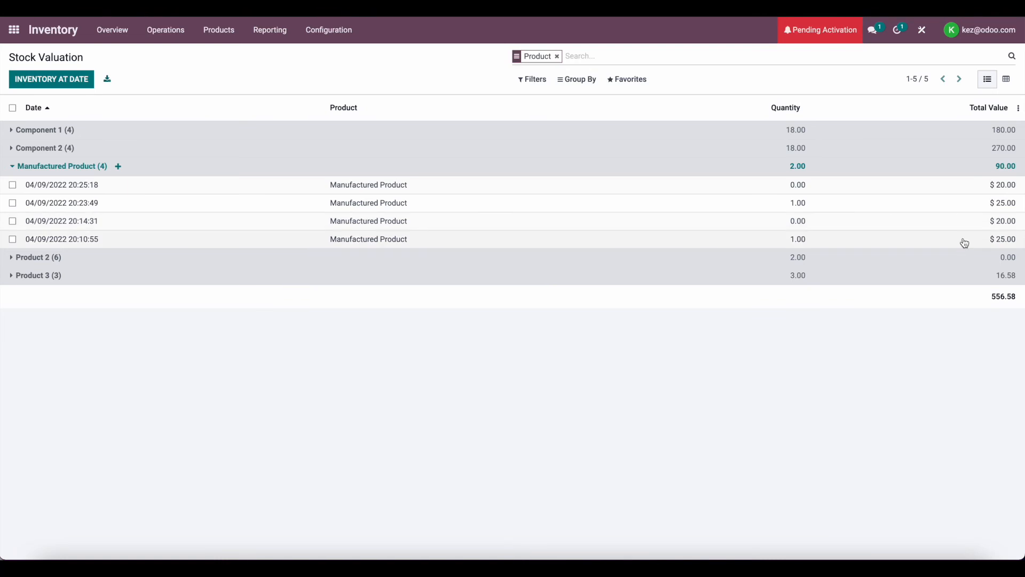
pyautogui.moveTo(964, 238)
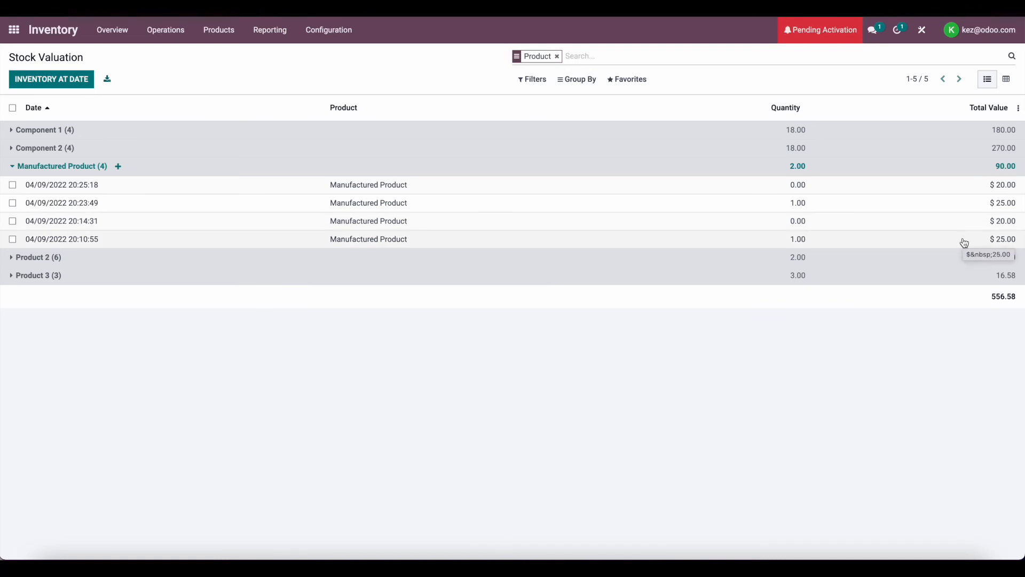
pyautogui.moveTo(956, 226)
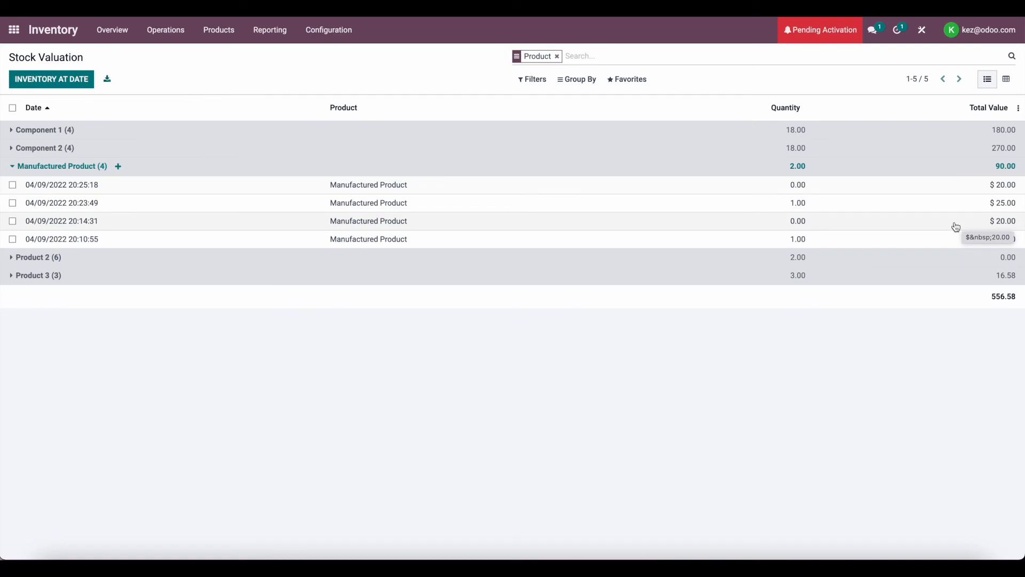
pyautogui.moveTo(984, 210)
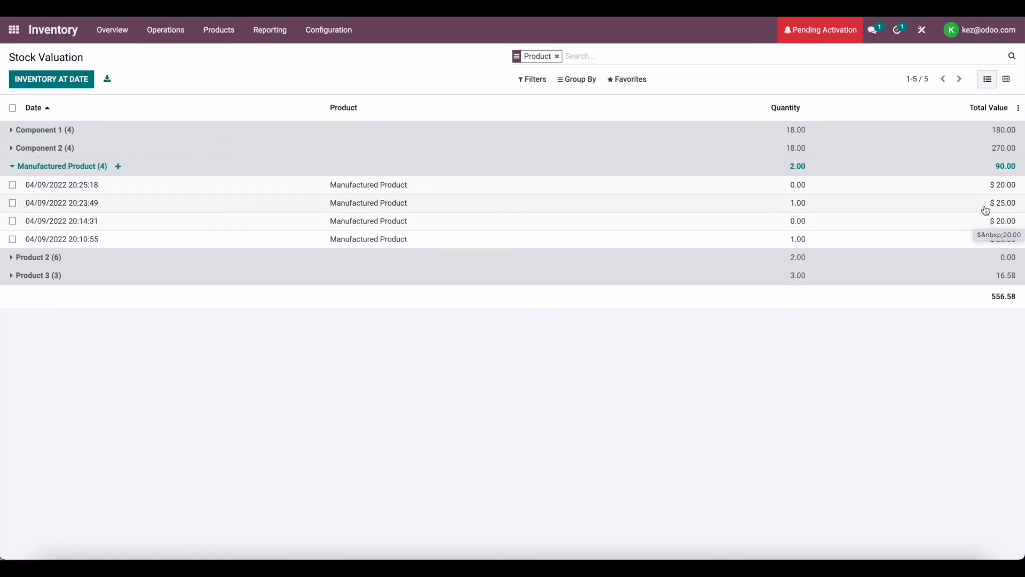
pyautogui.moveTo(961, 204)
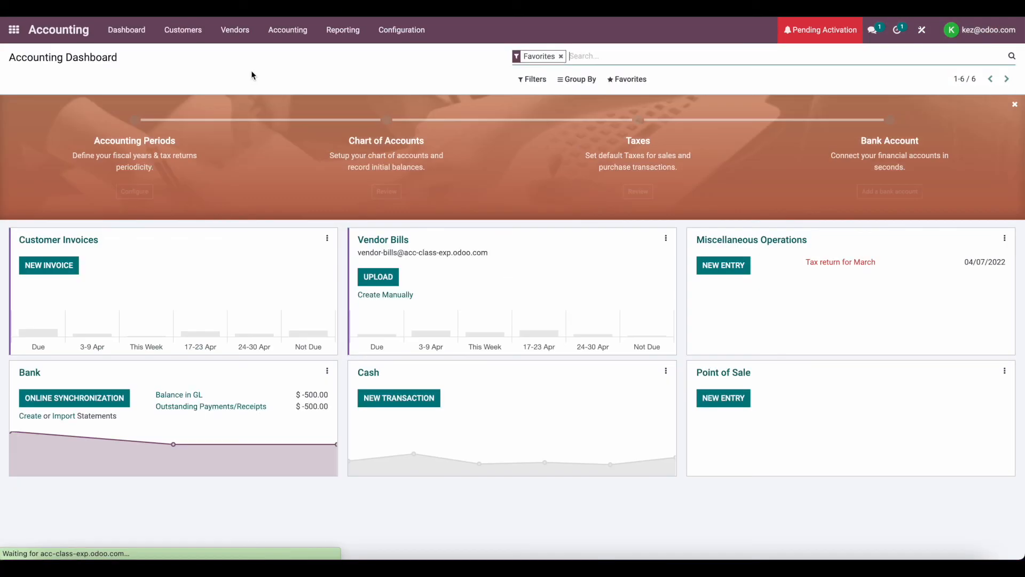
# Drill from Profit and Loss into the journal items behind the 660660 Labor line
pyautogui.click(343, 30)
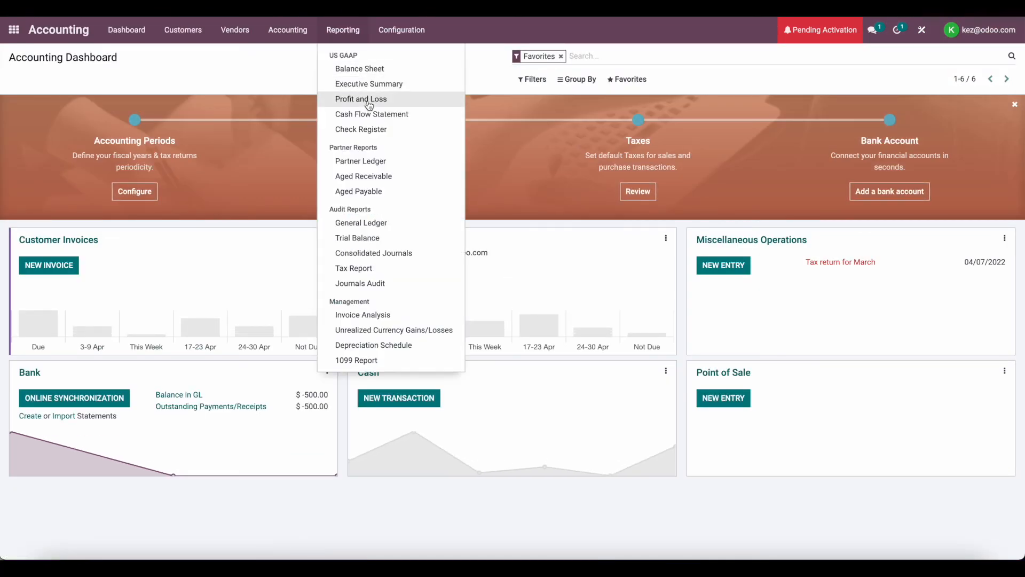
pyautogui.click(360, 99)
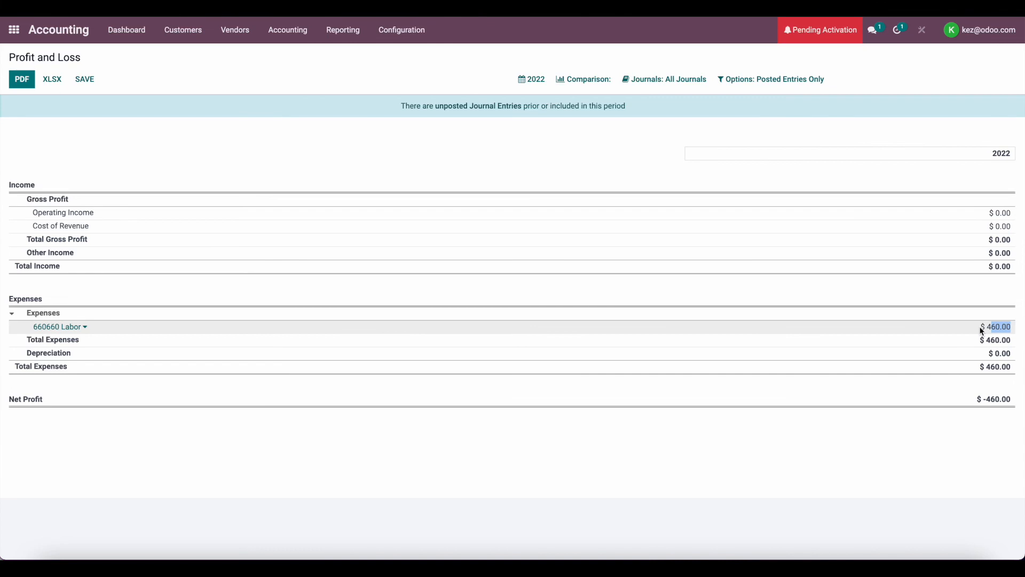
pyautogui.click(59, 326)
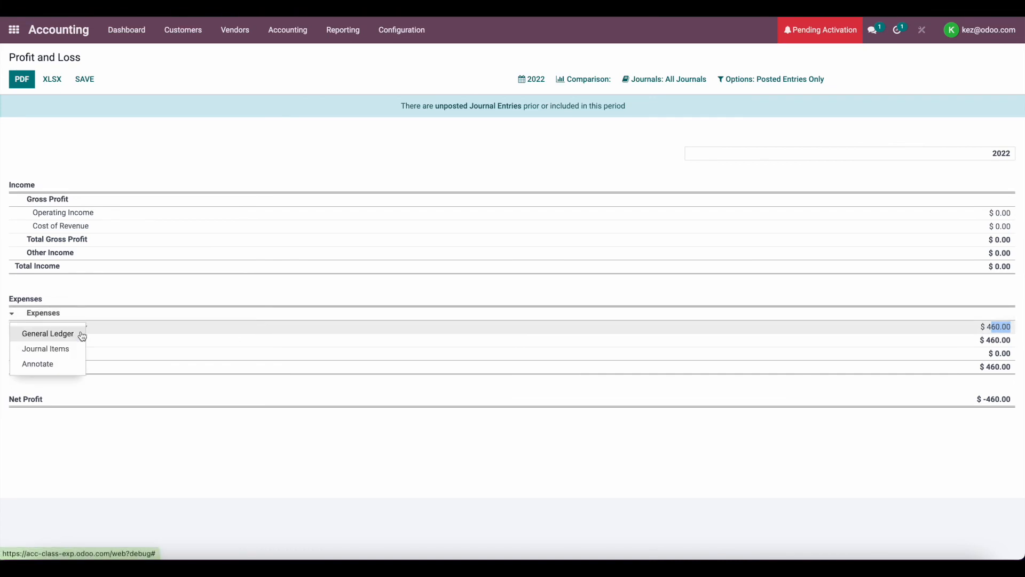
pyautogui.click(46, 347)
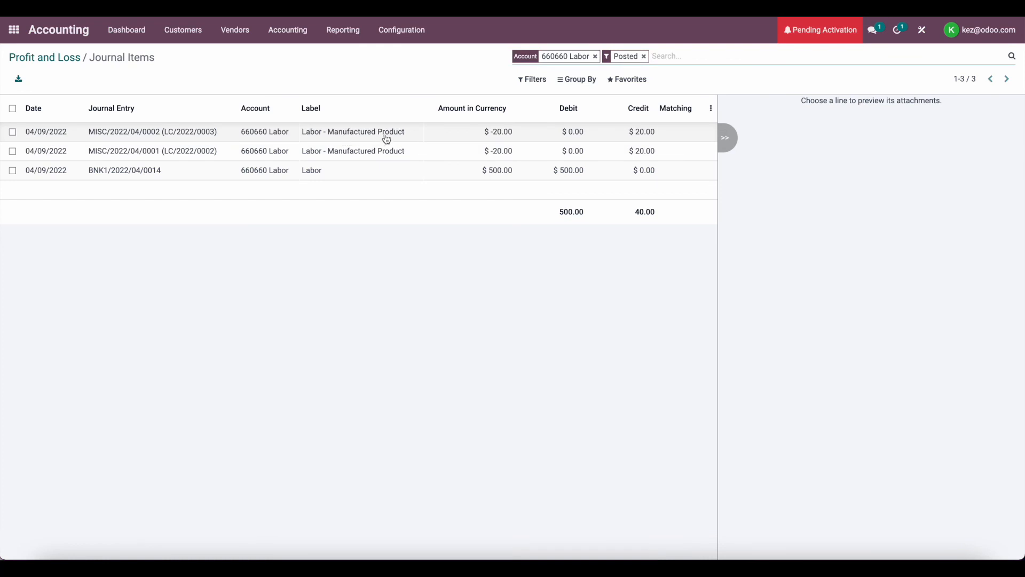
pyautogui.moveTo(347, 145)
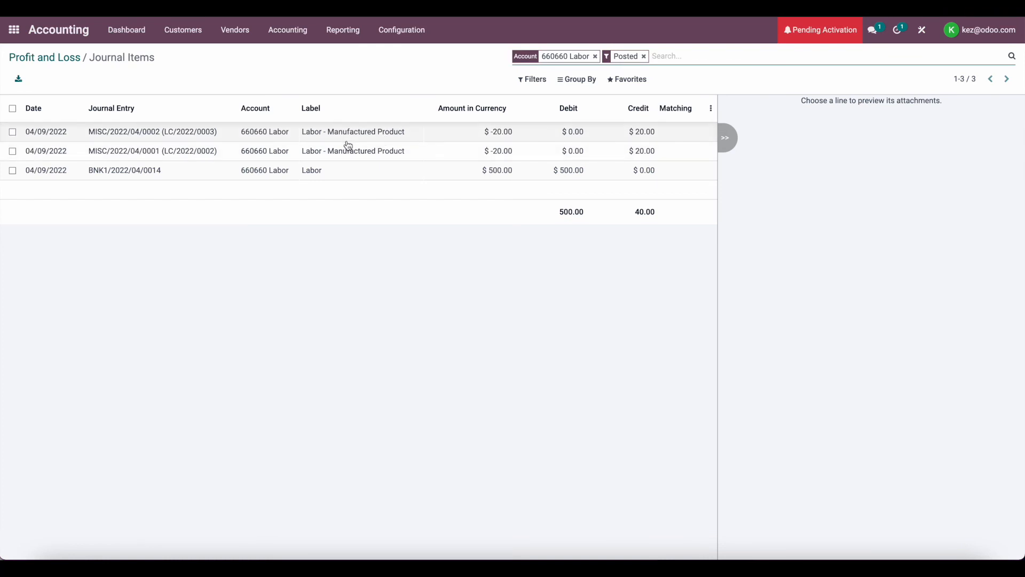
pyautogui.moveTo(335, 139)
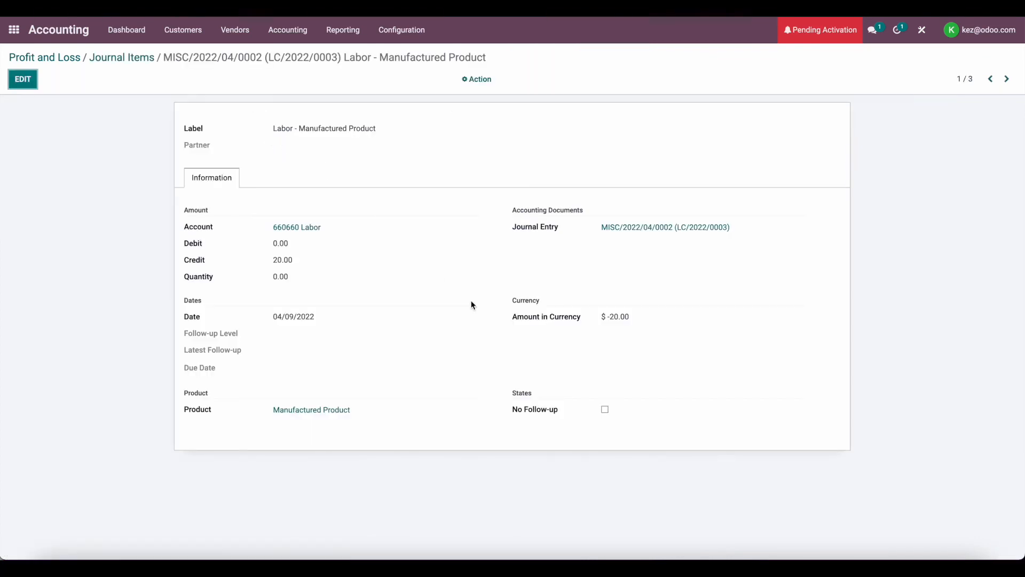
# View journal entry MISC/2022/04/0002 debiting Stock Valuation $20.00 and crediting Labor $20.00
pyautogui.click(664, 227)
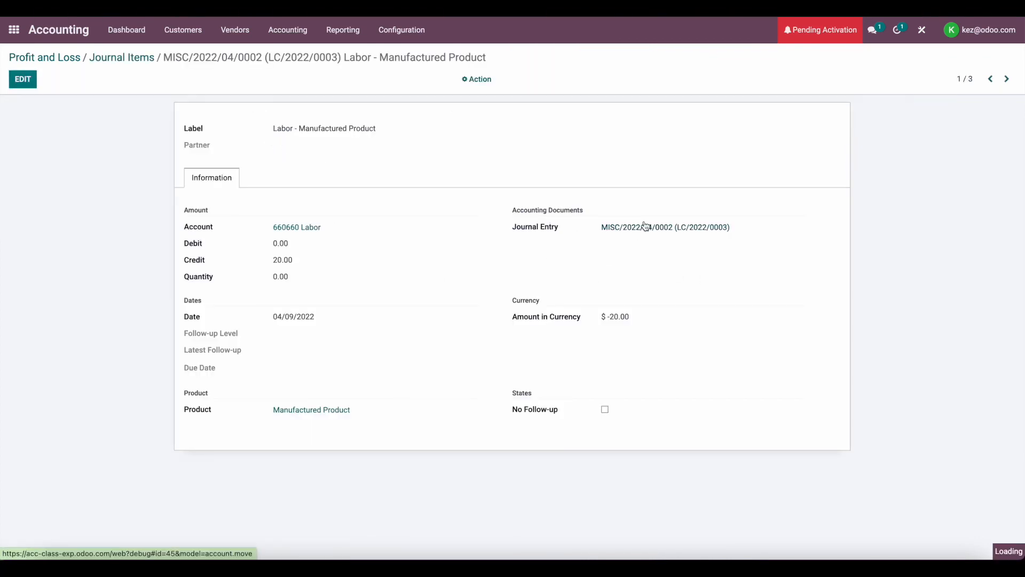
pyautogui.click(665, 227)
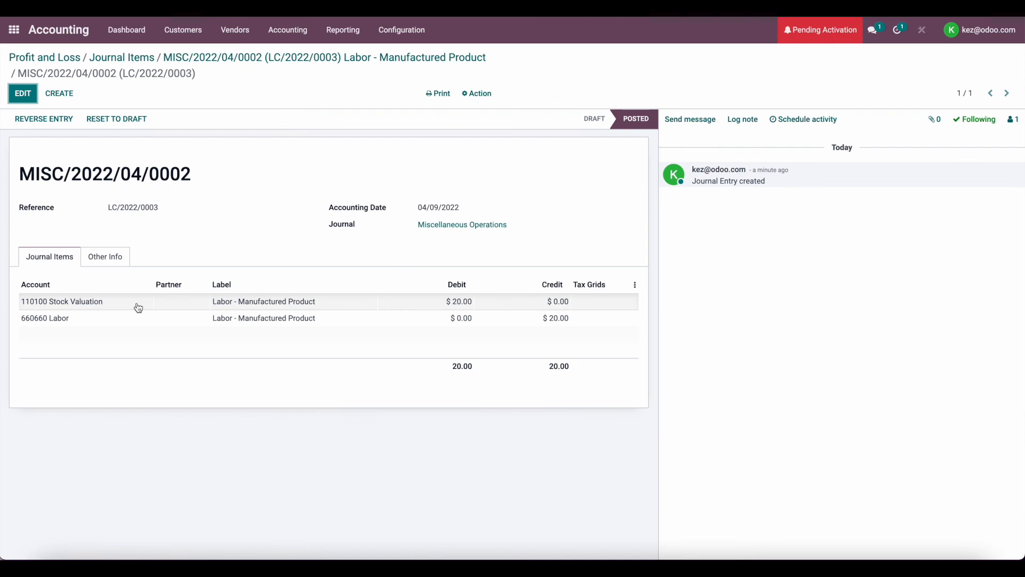
pyautogui.moveTo(443, 325)
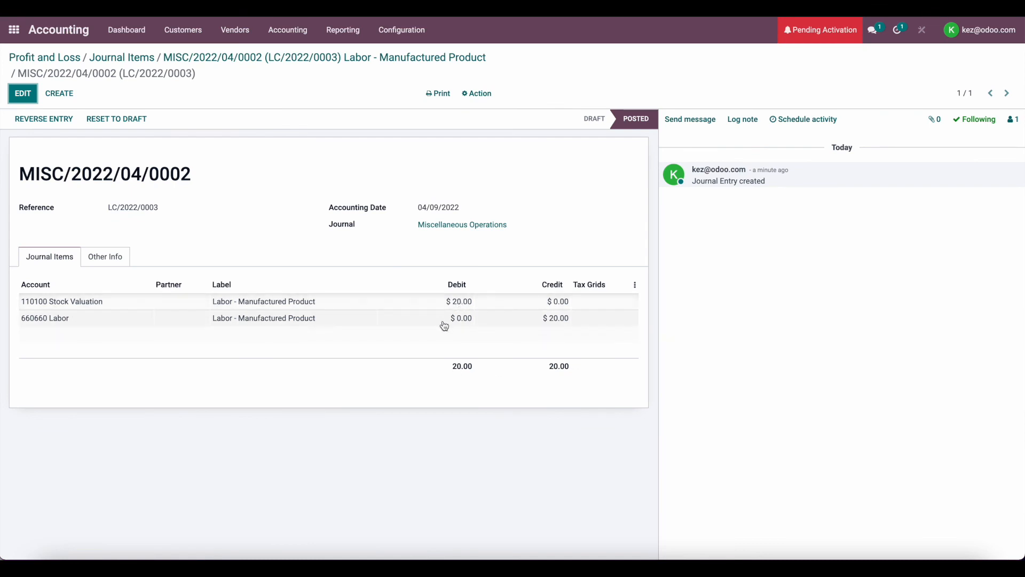
pyautogui.moveTo(334, 221)
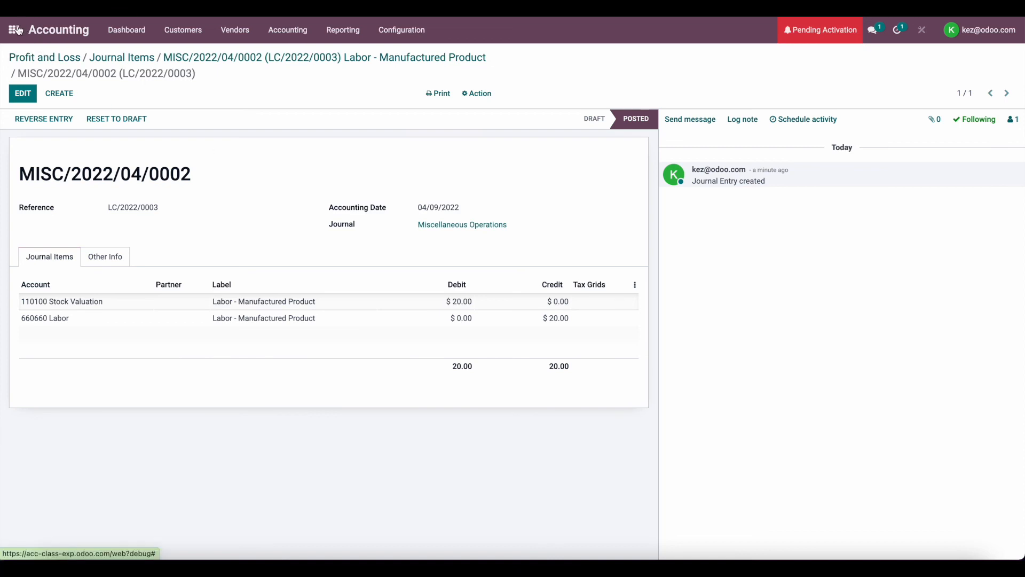
pyautogui.moveTo(287, 173)
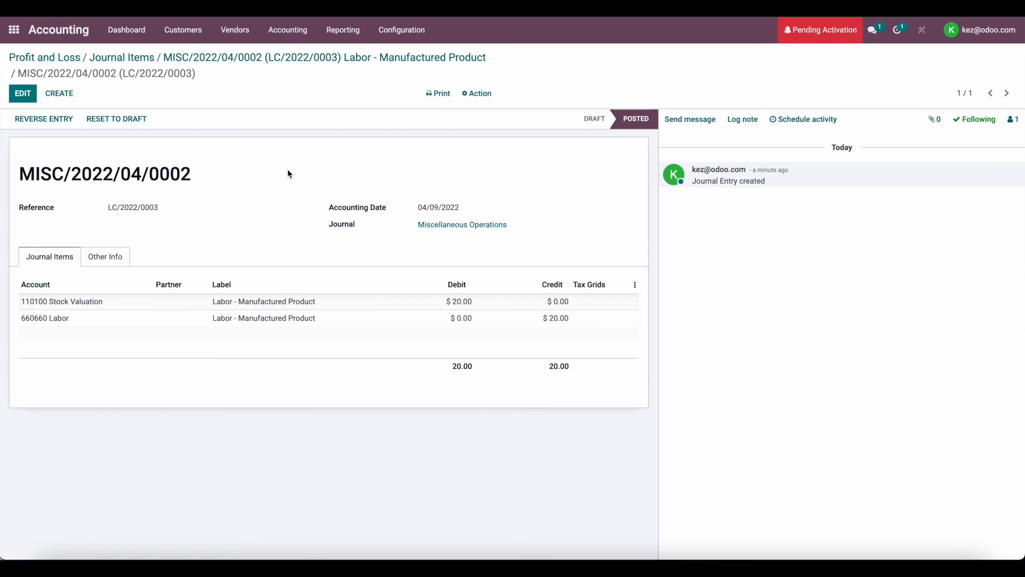